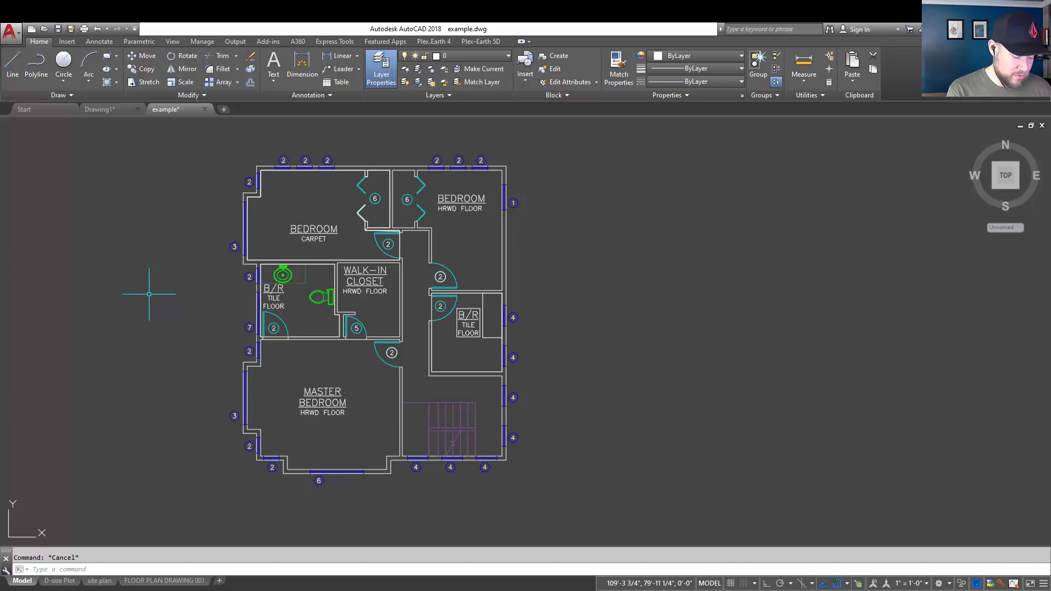
Start WBLOCK and set the Write Block source to an existing Block, reviewing the block list.
text(wblco)
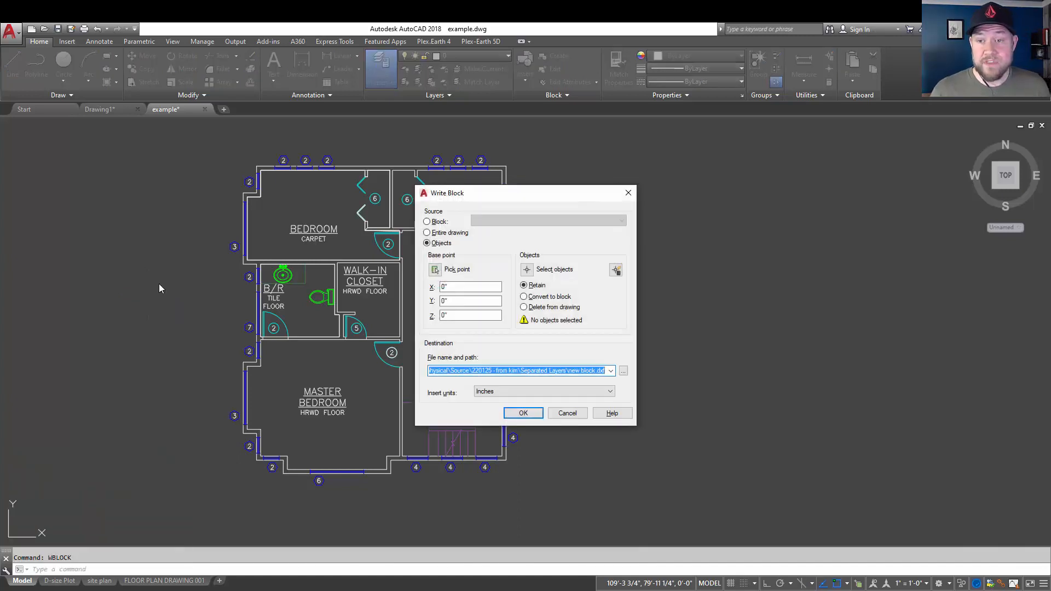
drag(447, 193, 601, 171)
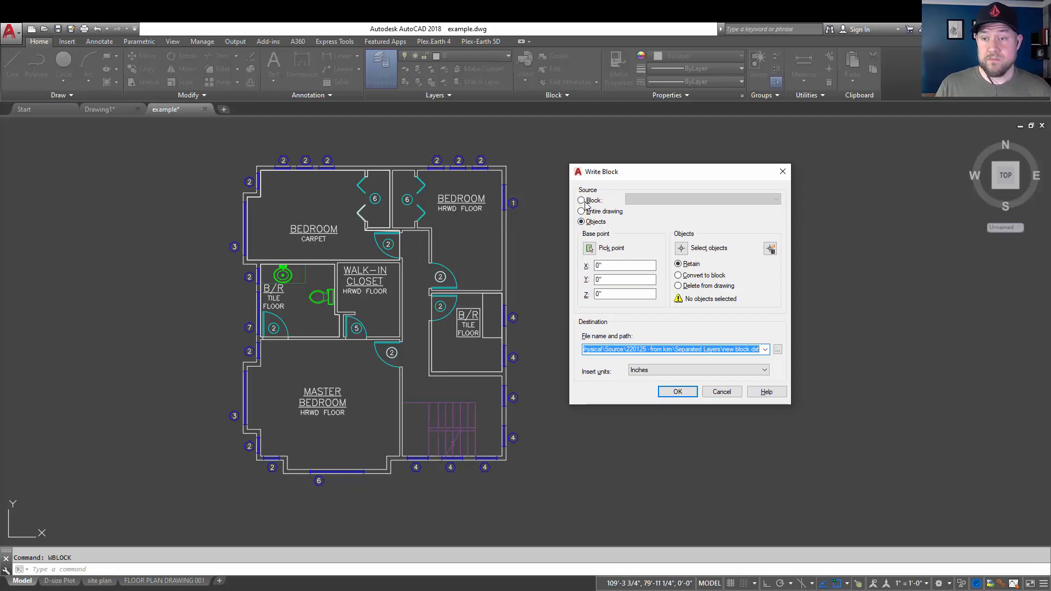
click(581, 200)
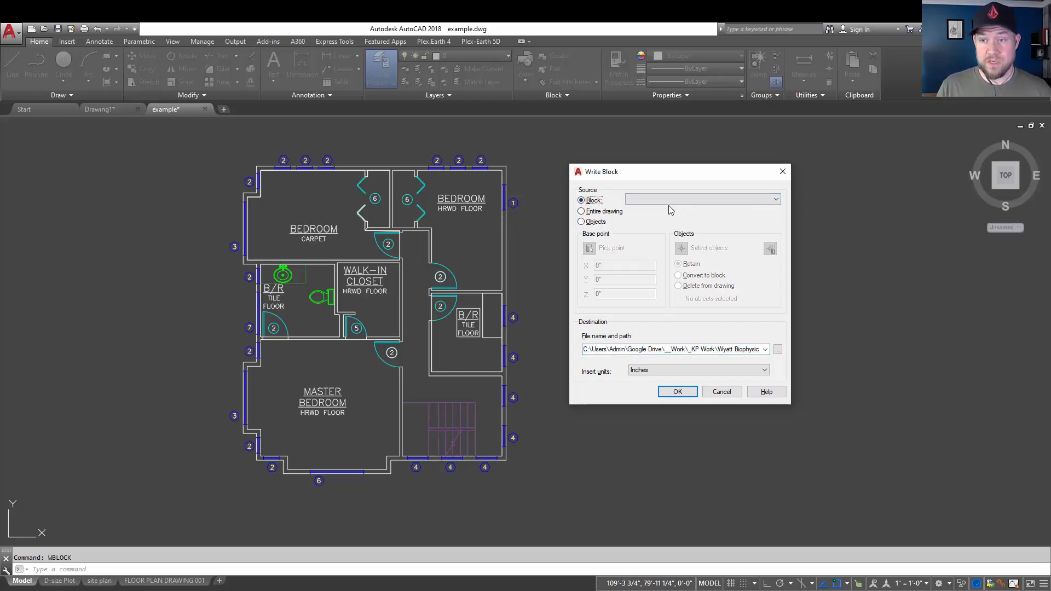
click(775, 199)
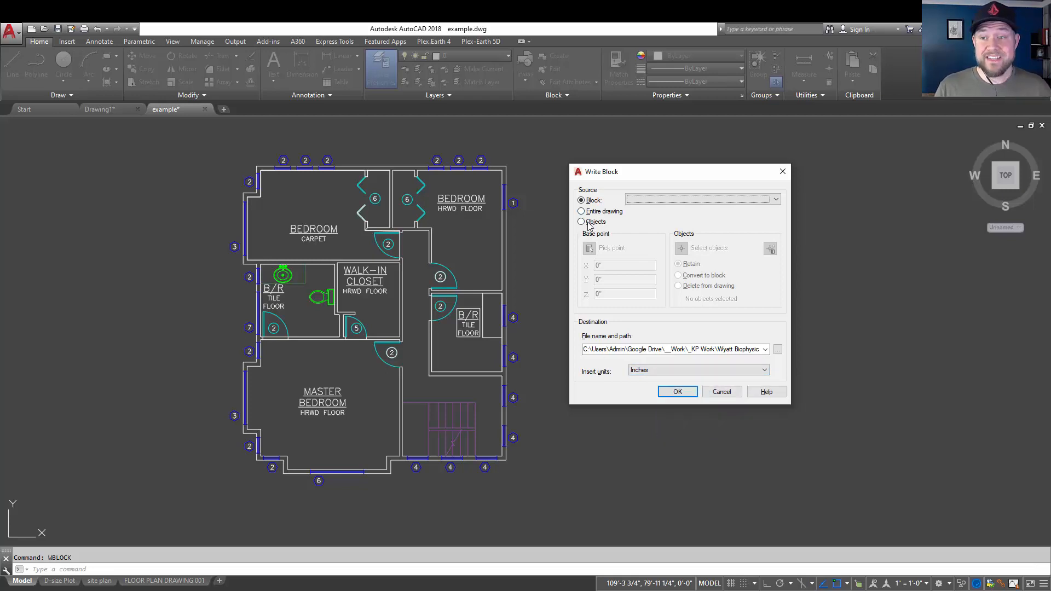
Switch the Write Block source back to Objects.
click(581, 222)
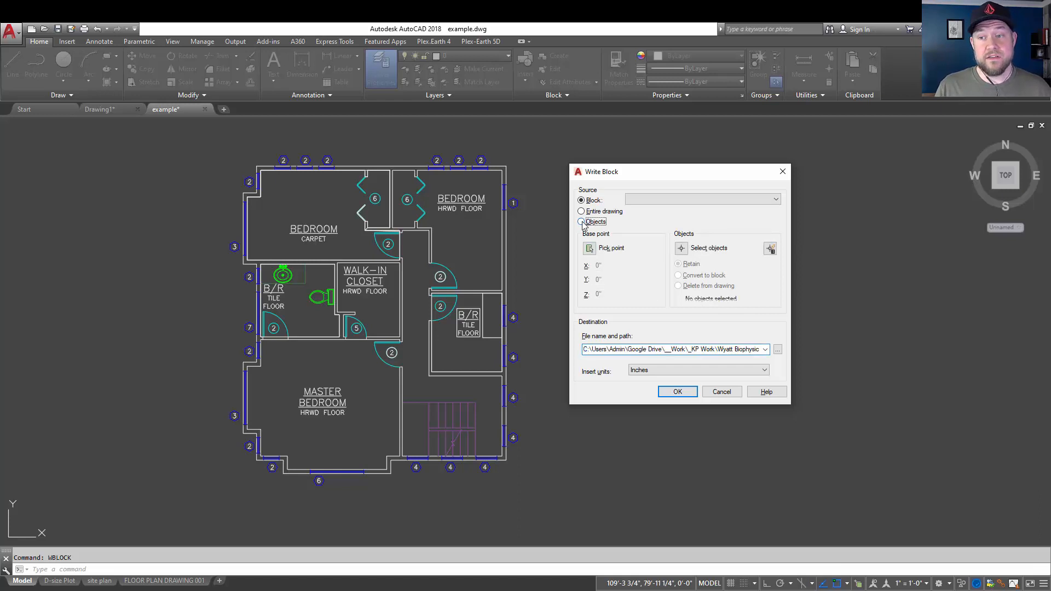
click(581, 221)
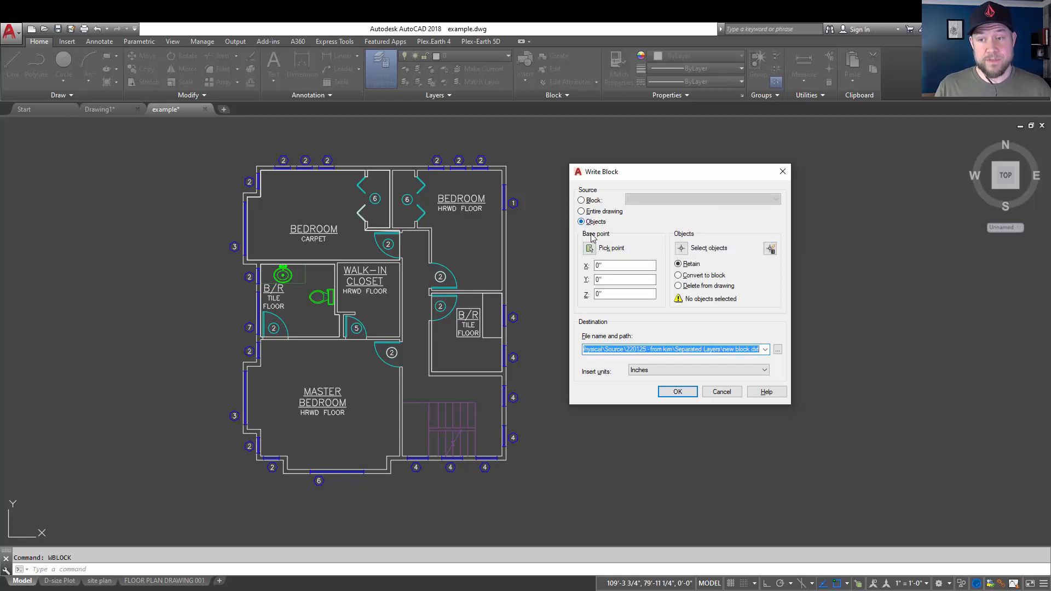
mouse_move(588, 248)
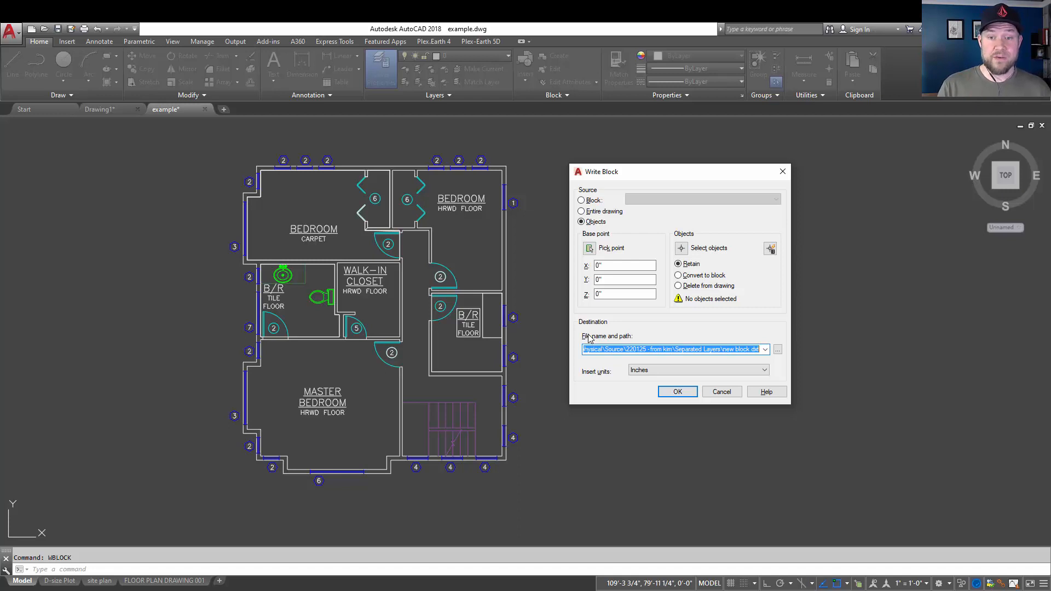
mouse_move(226, 319)
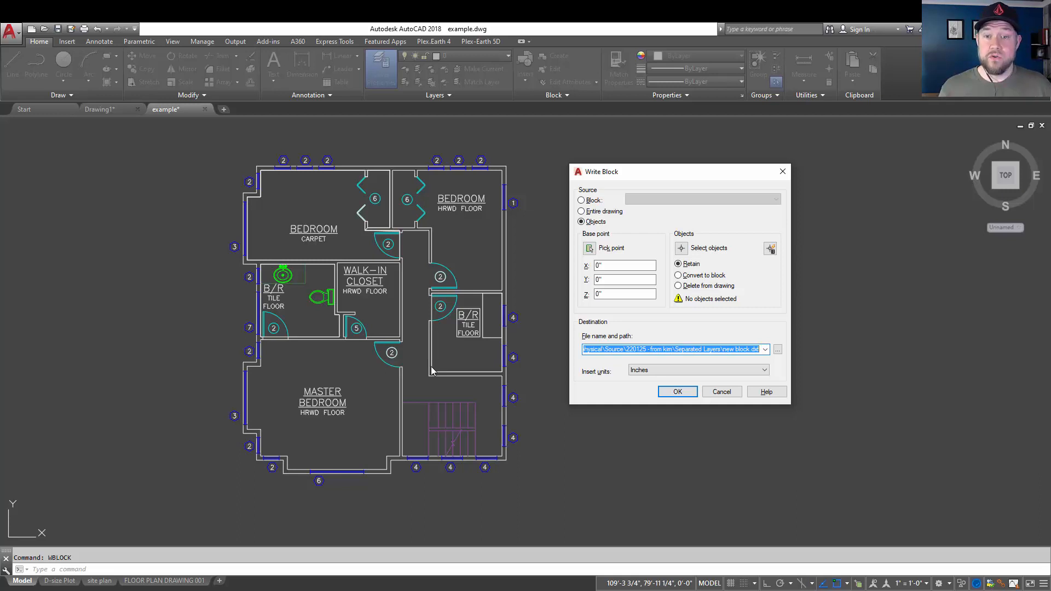
mouse_move(567, 308)
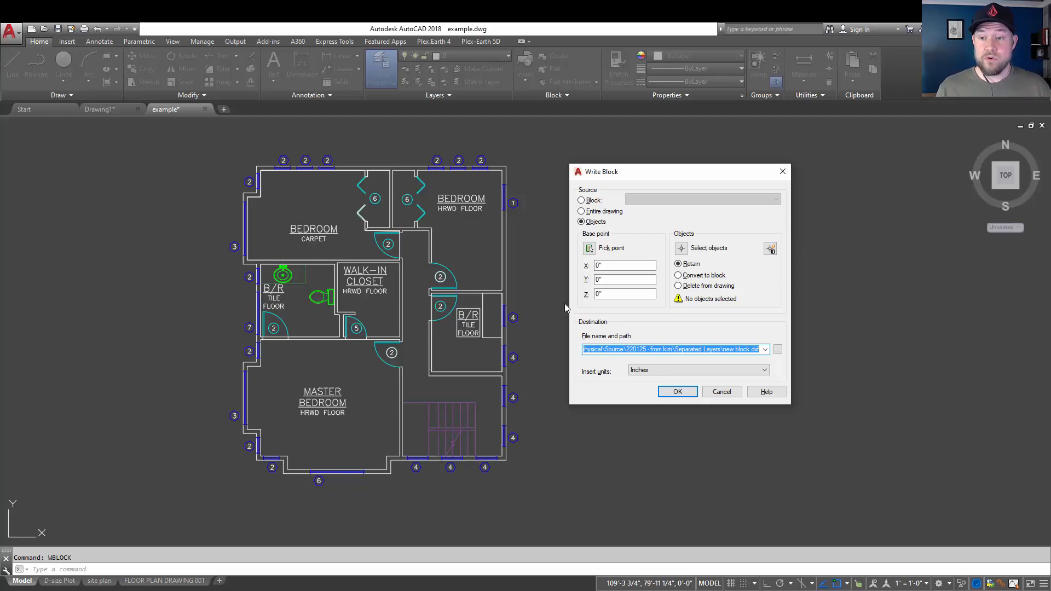
mouse_move(303, 303)
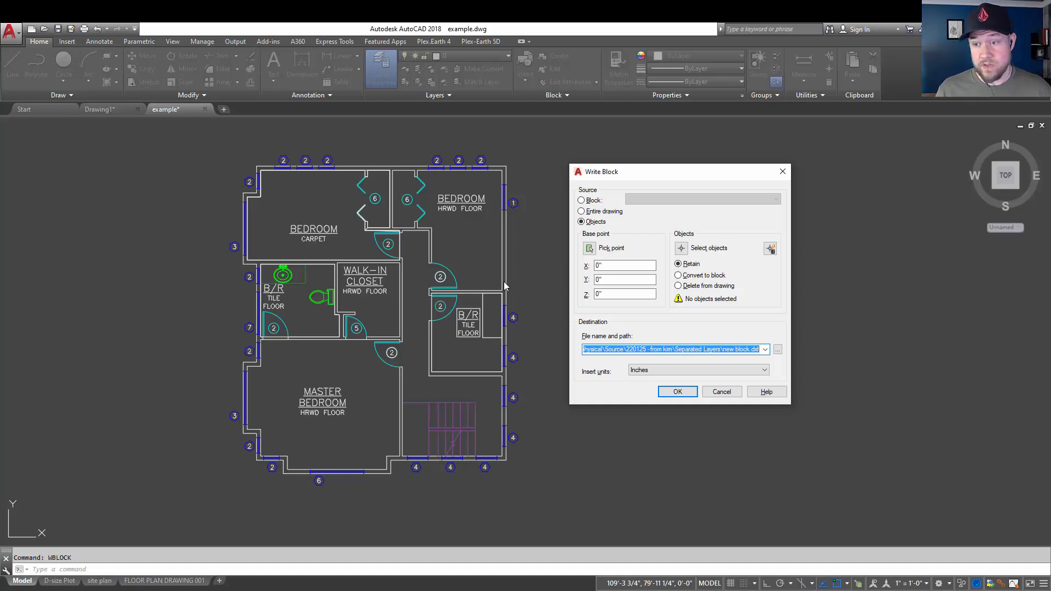
mouse_move(493, 78)
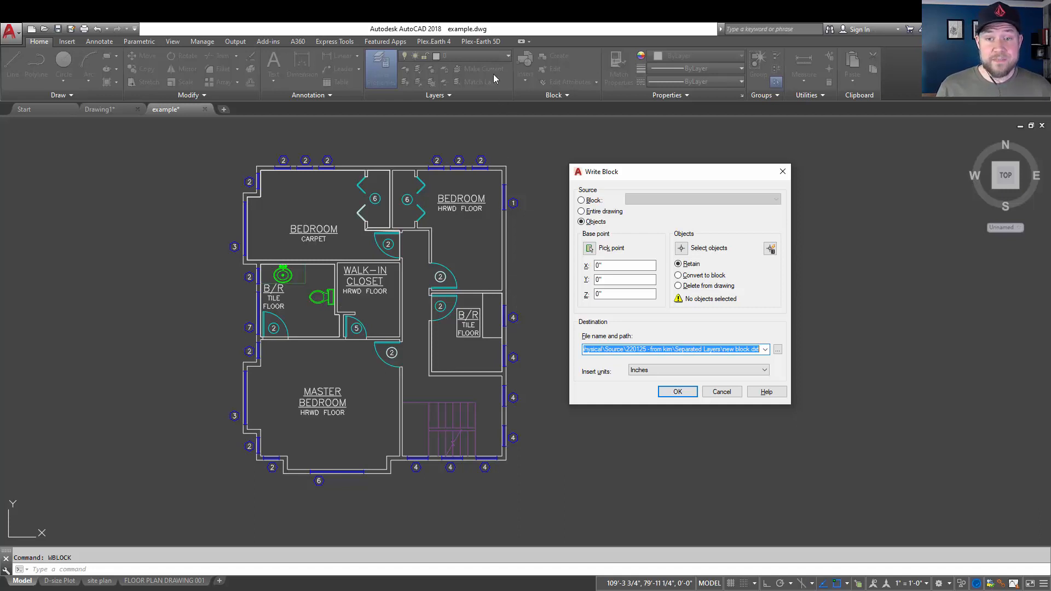
mouse_move(253, 484)
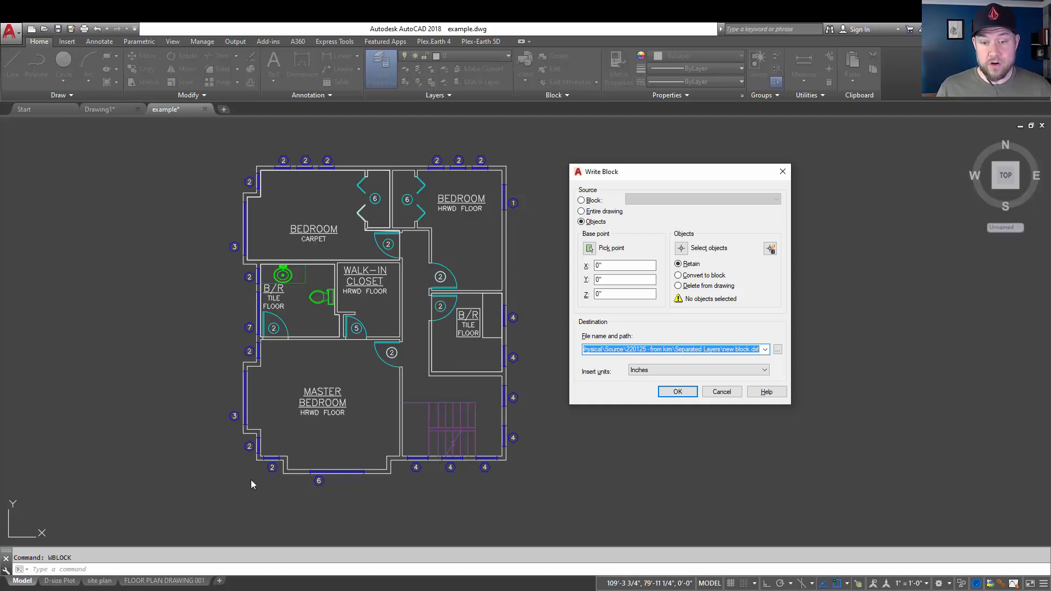
mouse_move(465, 403)
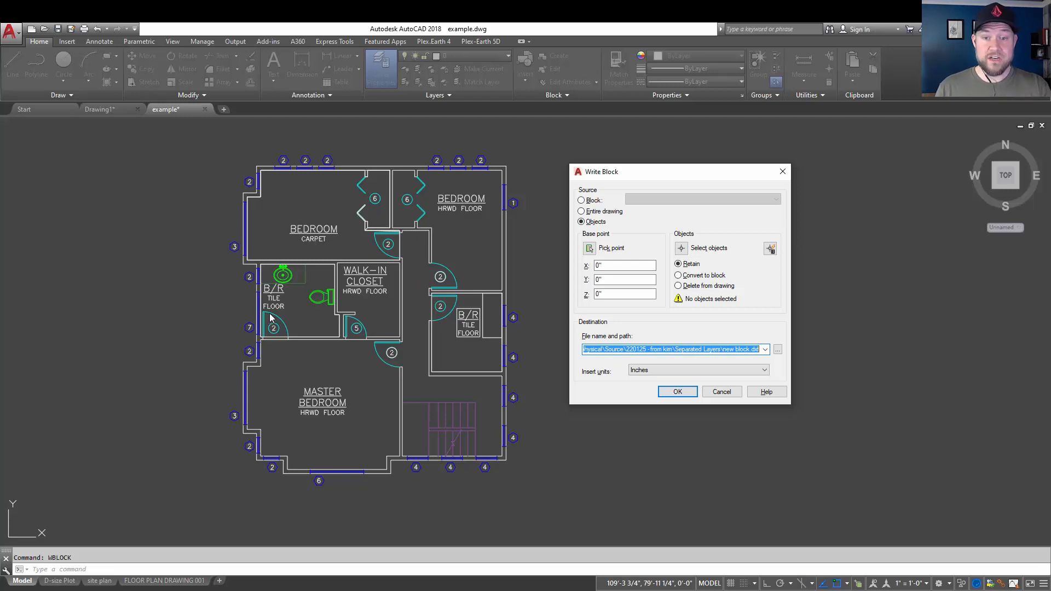
mouse_move(384, 389)
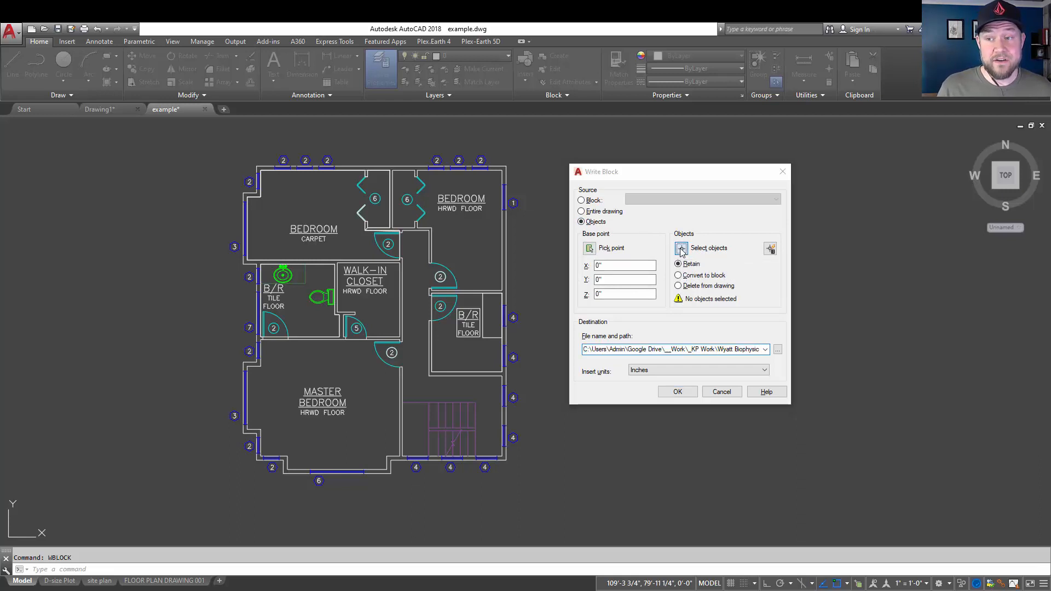
Select the exterior wall outline of the floor plan as the objects to export.
click(681, 248)
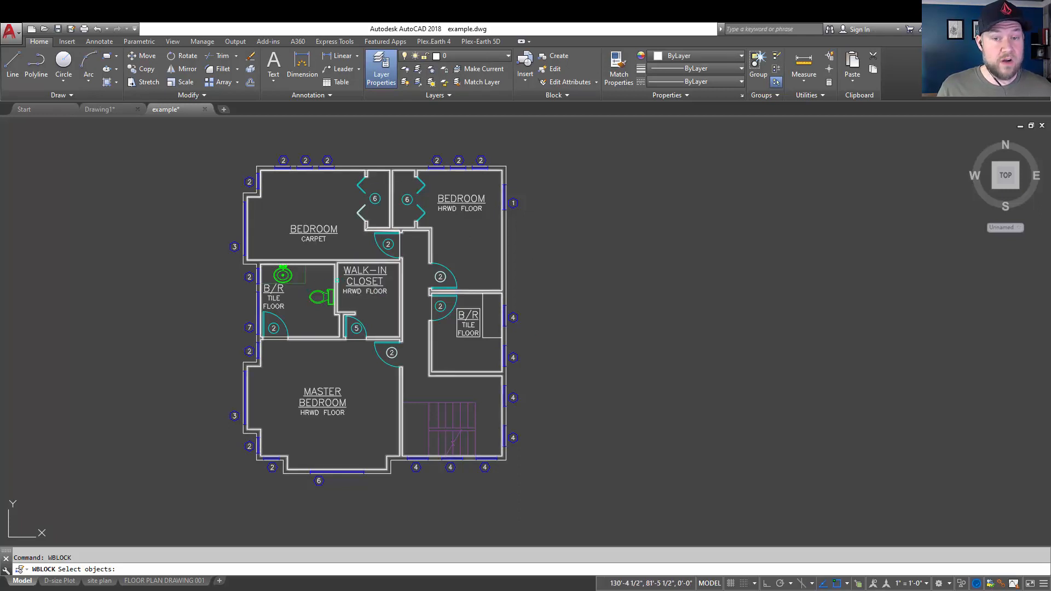
click(333, 260)
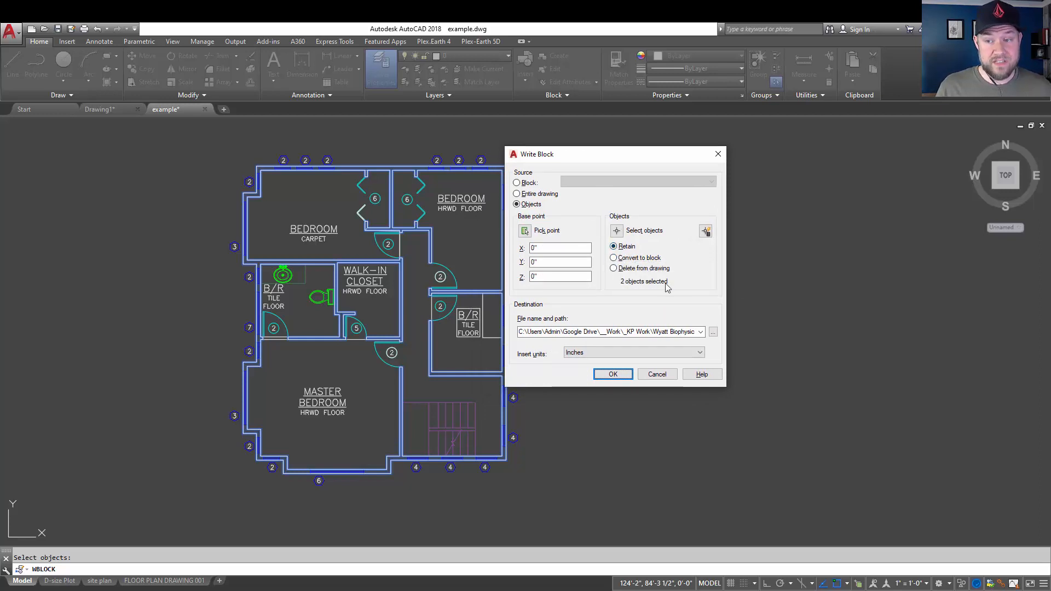
mouse_move(184, 300)
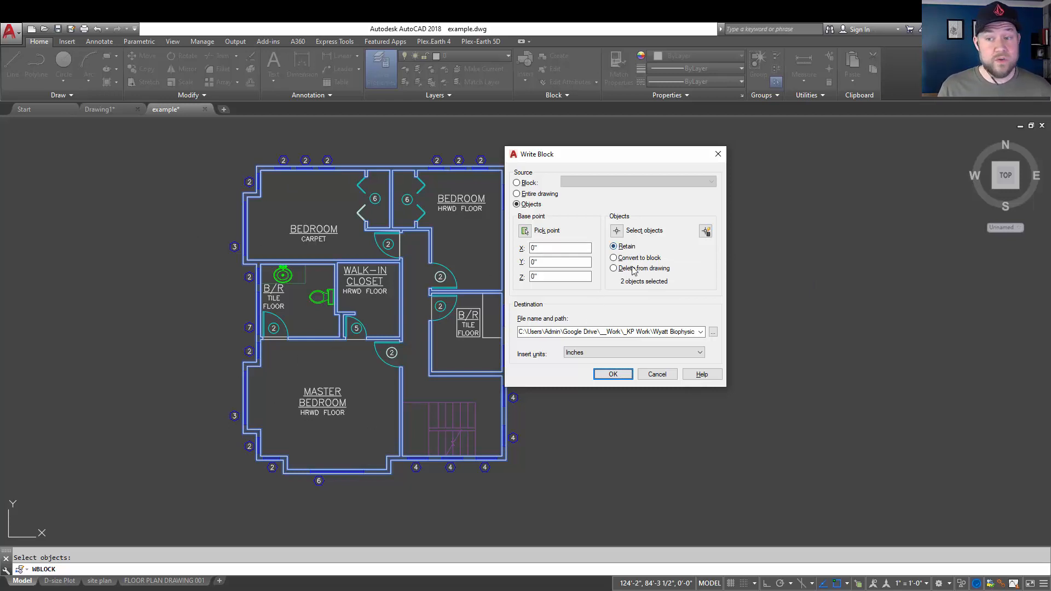
Try Convert to block and Delete from drawing, then settle on Retain for the wall linework.
click(613, 258)
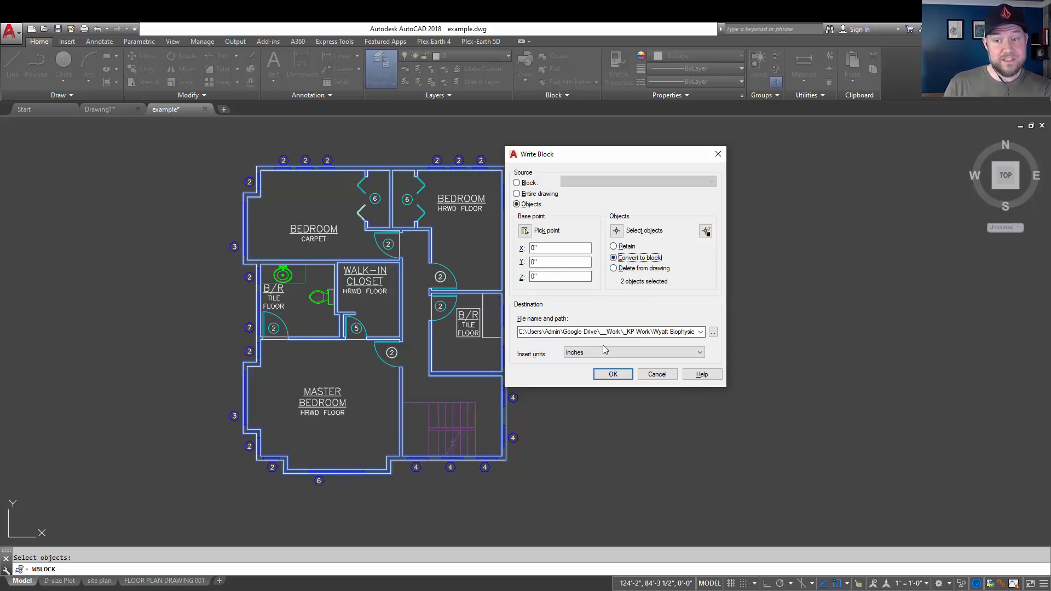
click(612, 246)
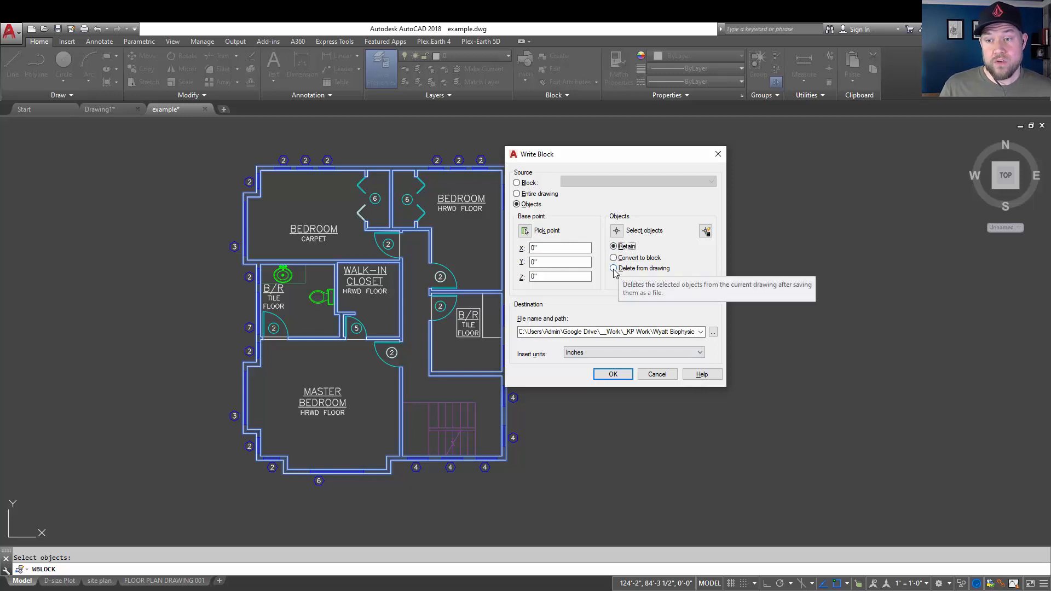
click(613, 268)
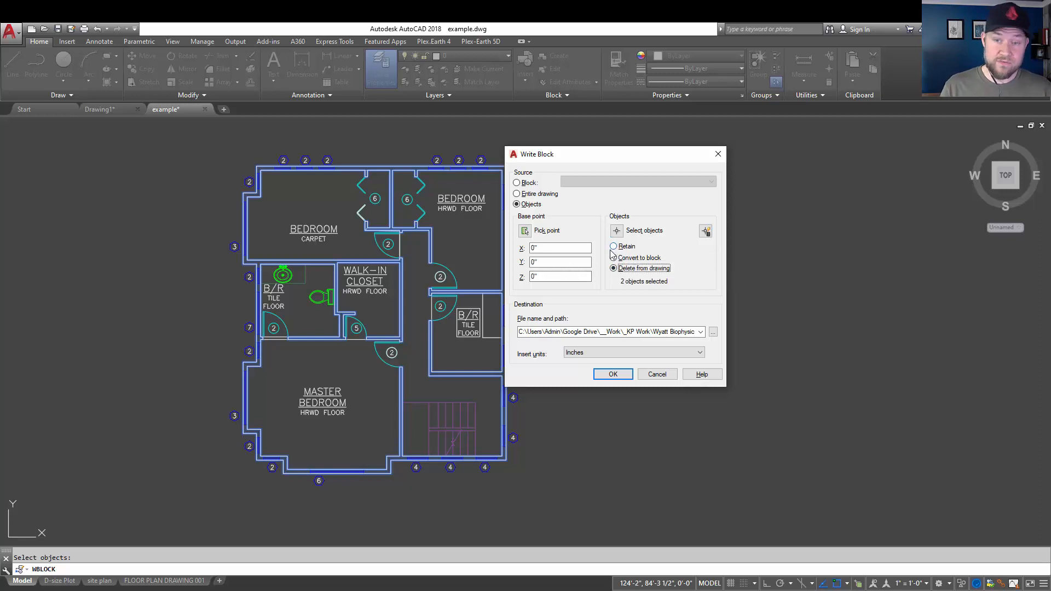
click(613, 245)
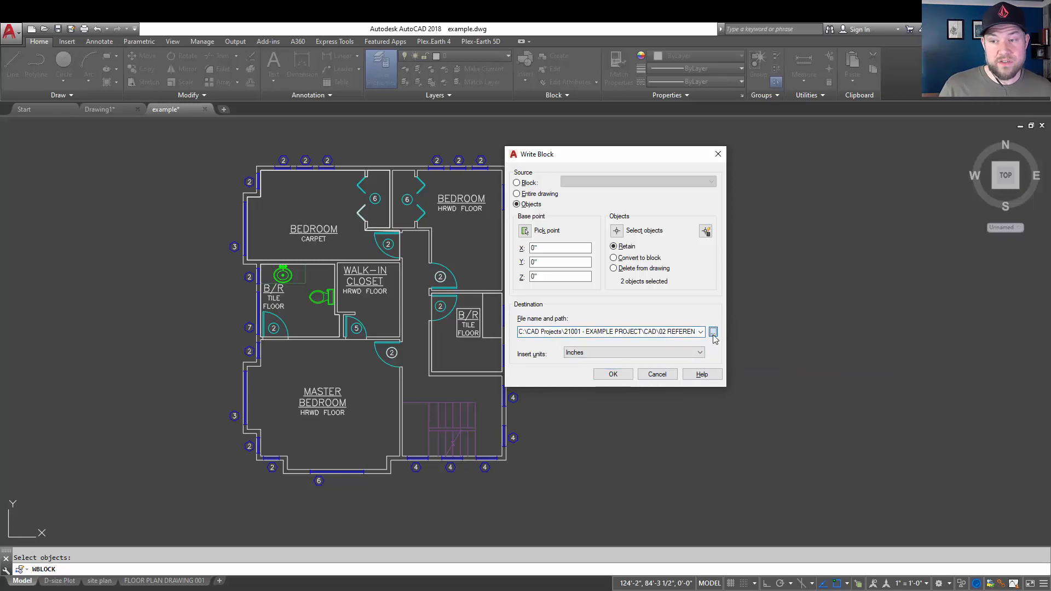
Name the export file Xref-Floor Layout in the project's DWG references folder.
click(713, 332)
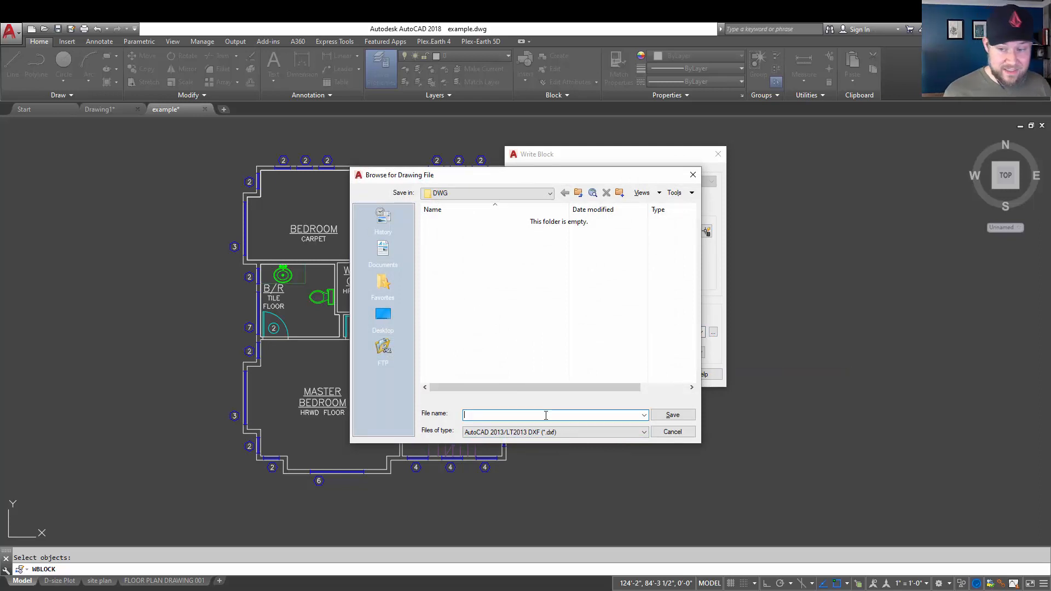
click(641, 432)
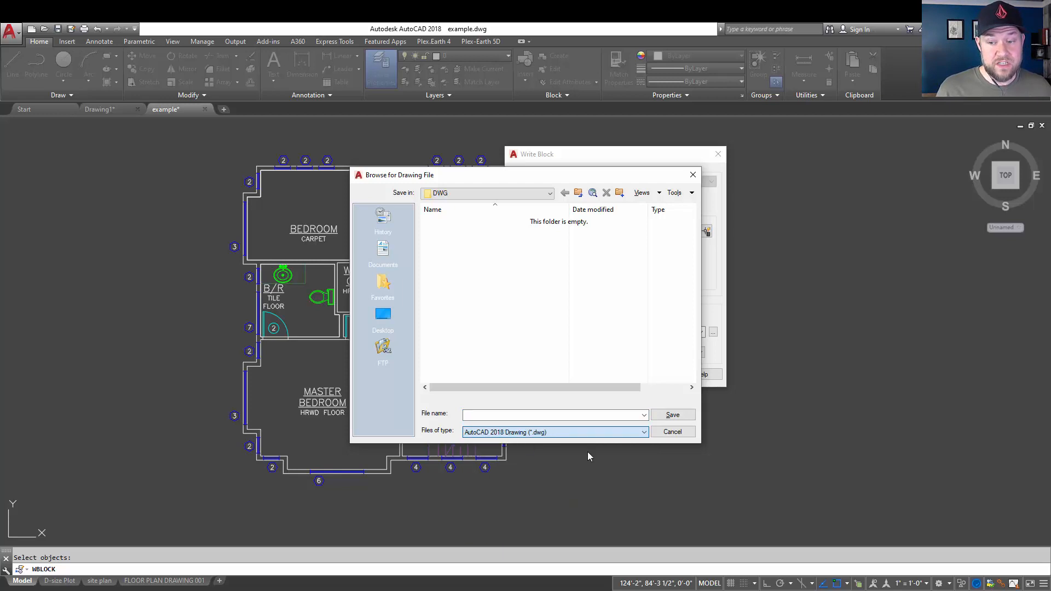
click(550, 415)
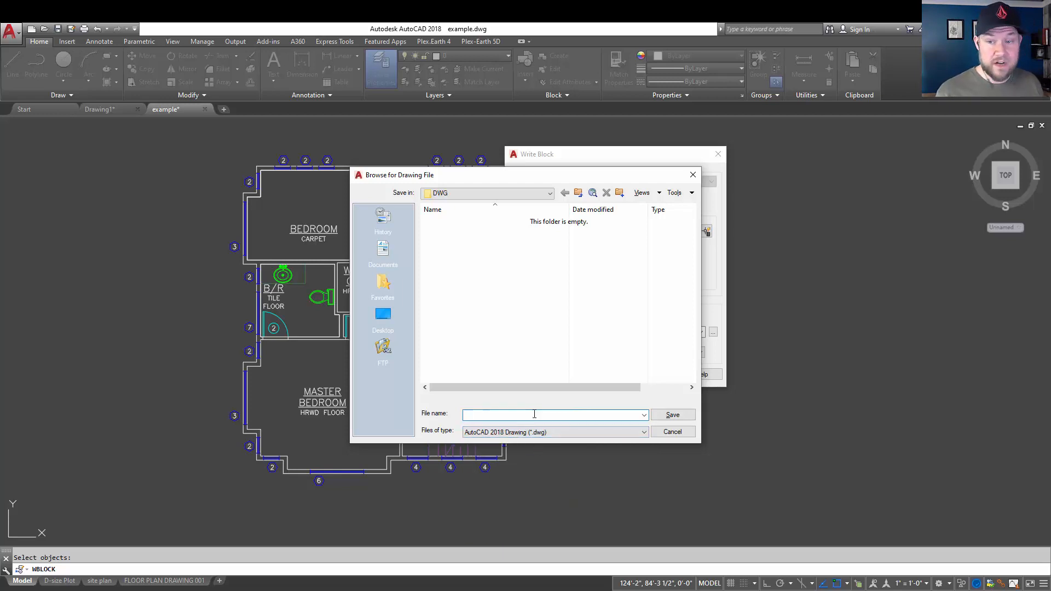
text(F)
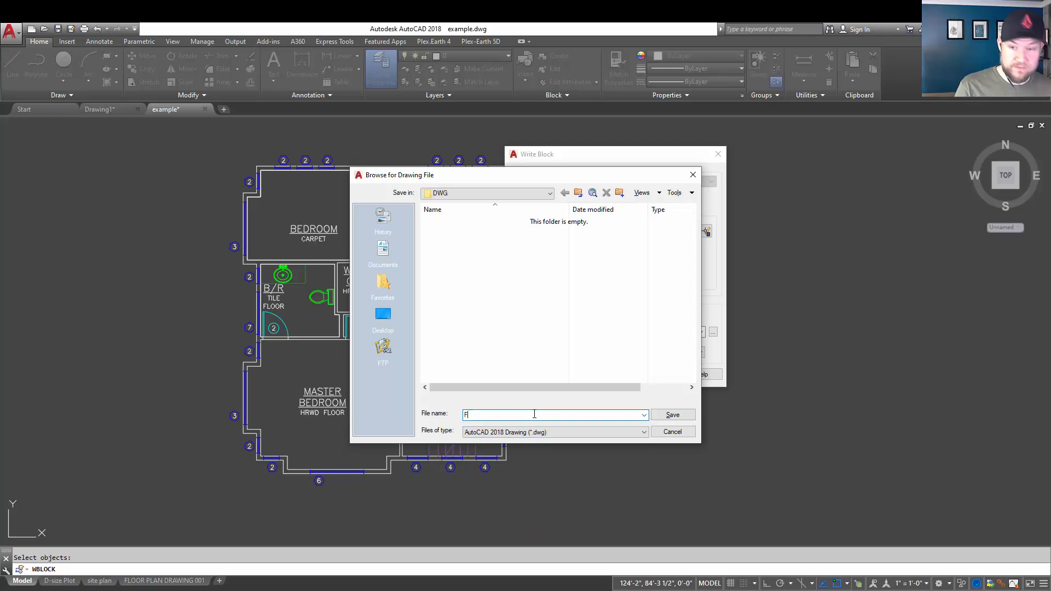
text(loor)
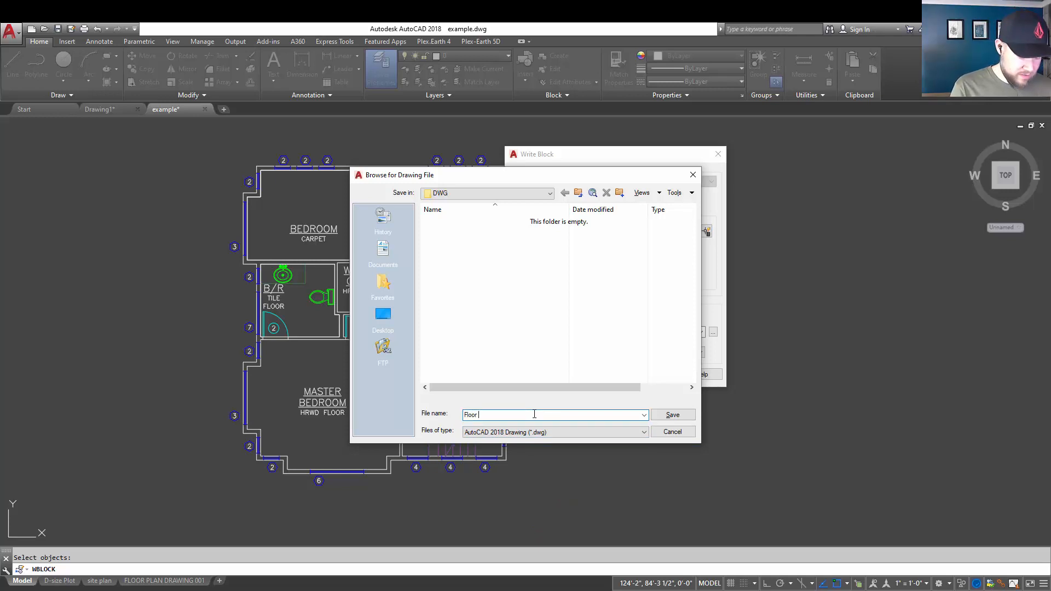
text(Layout)
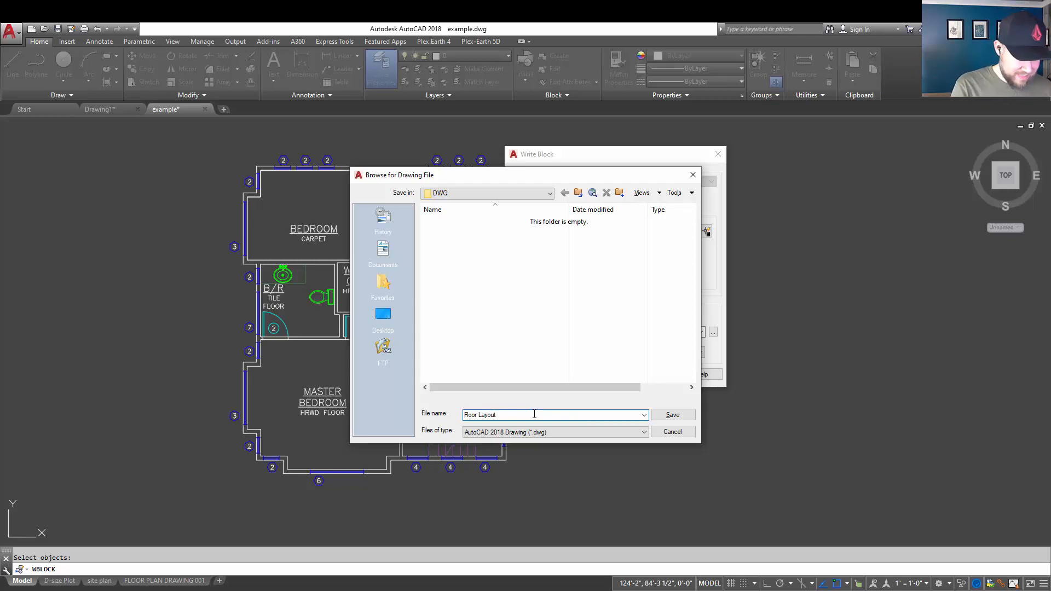
text(X)
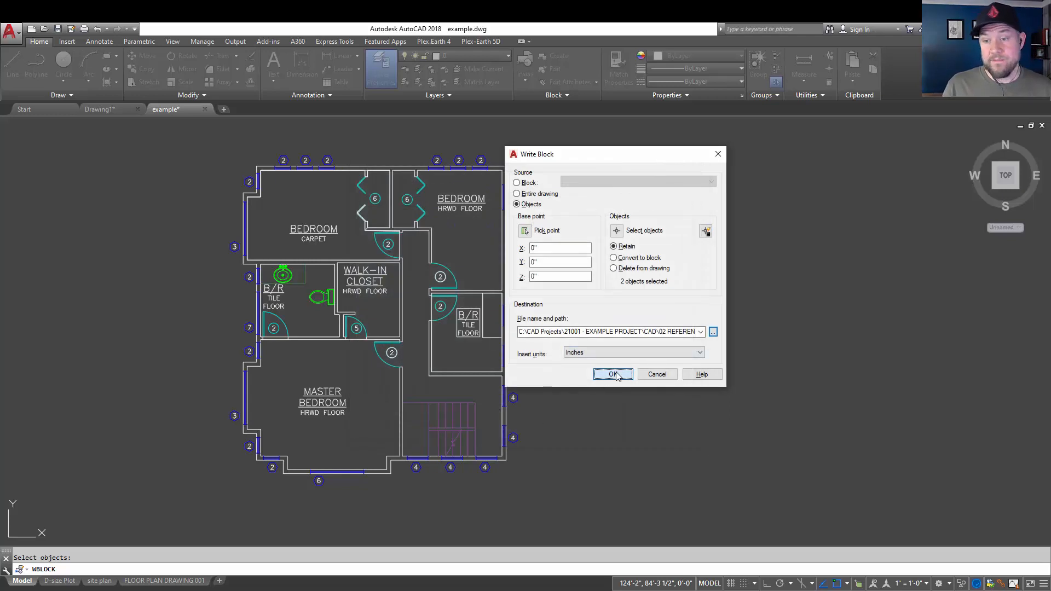
Confirm the Write Block export of the wall linework to Xref-Floor Layout.dwg.
click(612, 374)
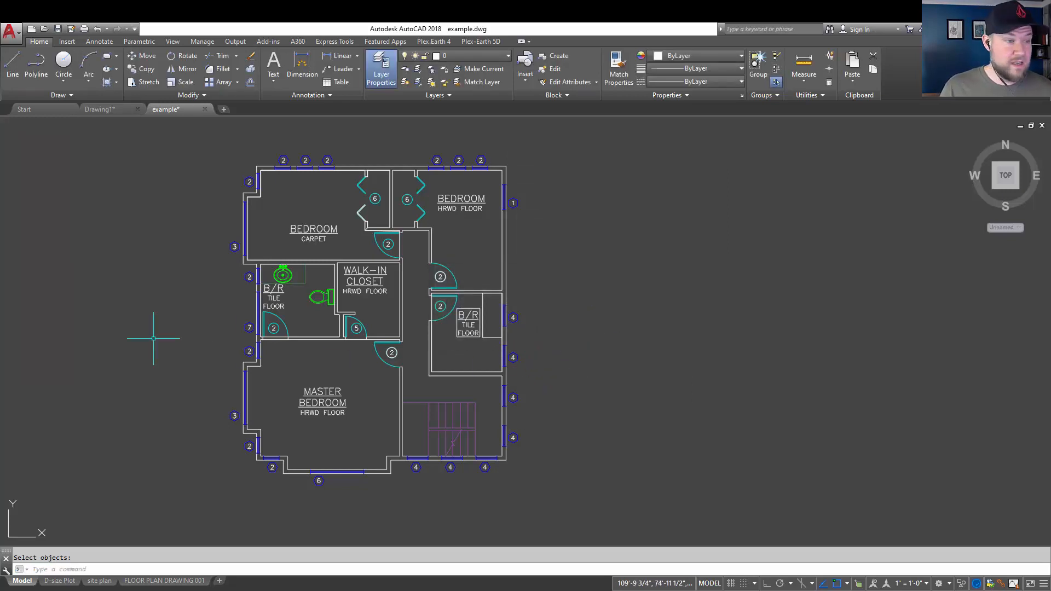
mouse_move(595, 239)
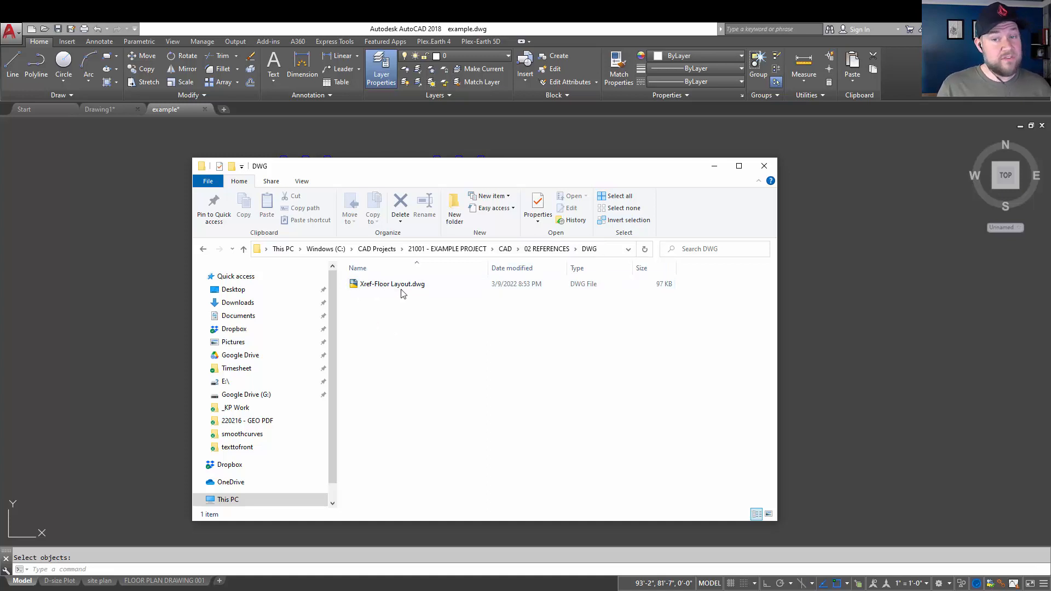
Open Xref-Floor Layout.dwg from the DWG references folder.
click(392, 283)
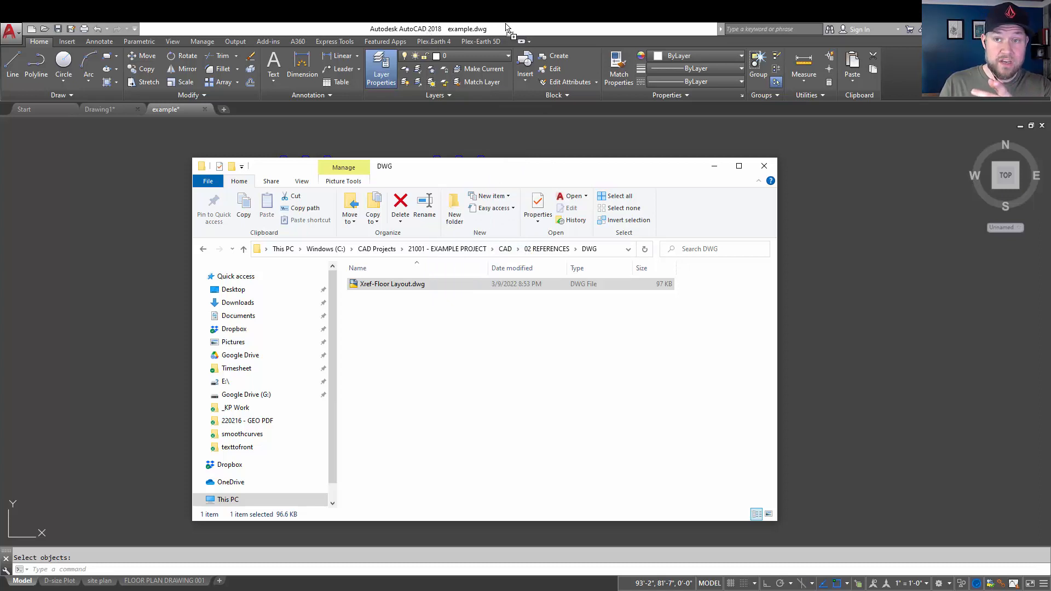
double_click(393, 284)
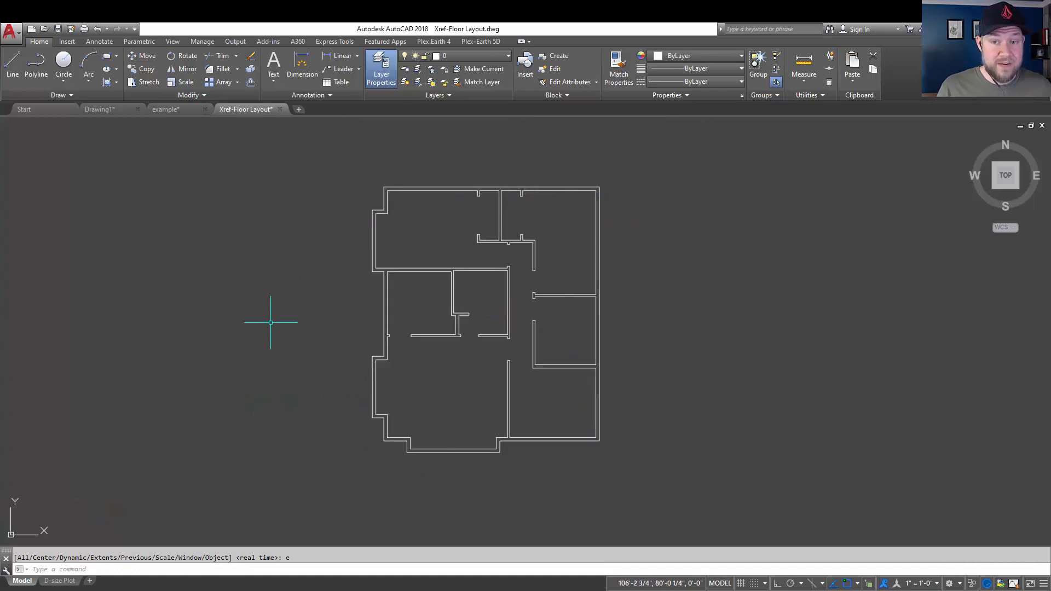
mouse_move(518, 403)
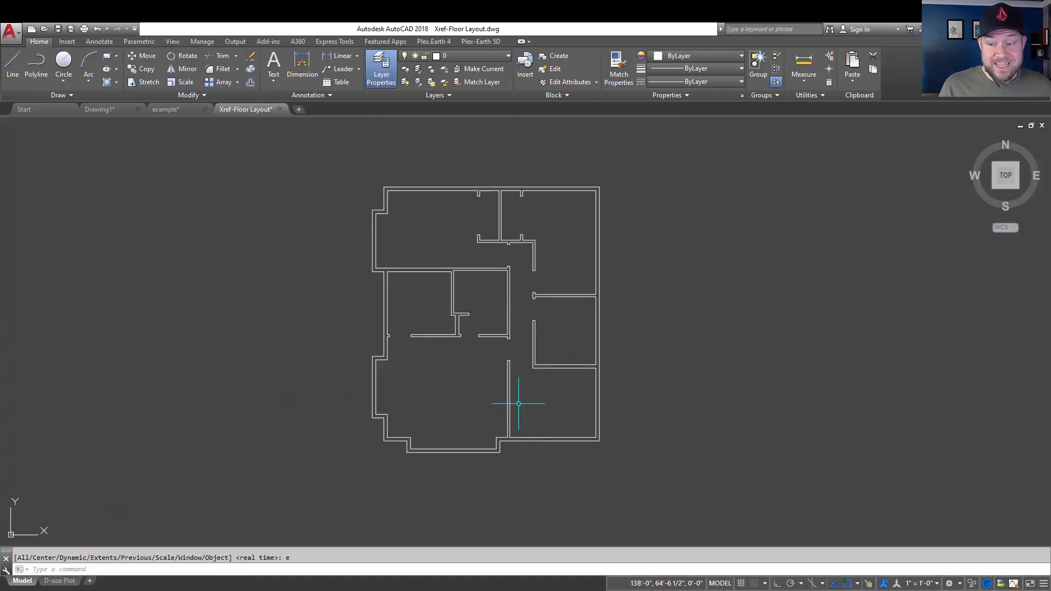
mouse_move(585, 266)
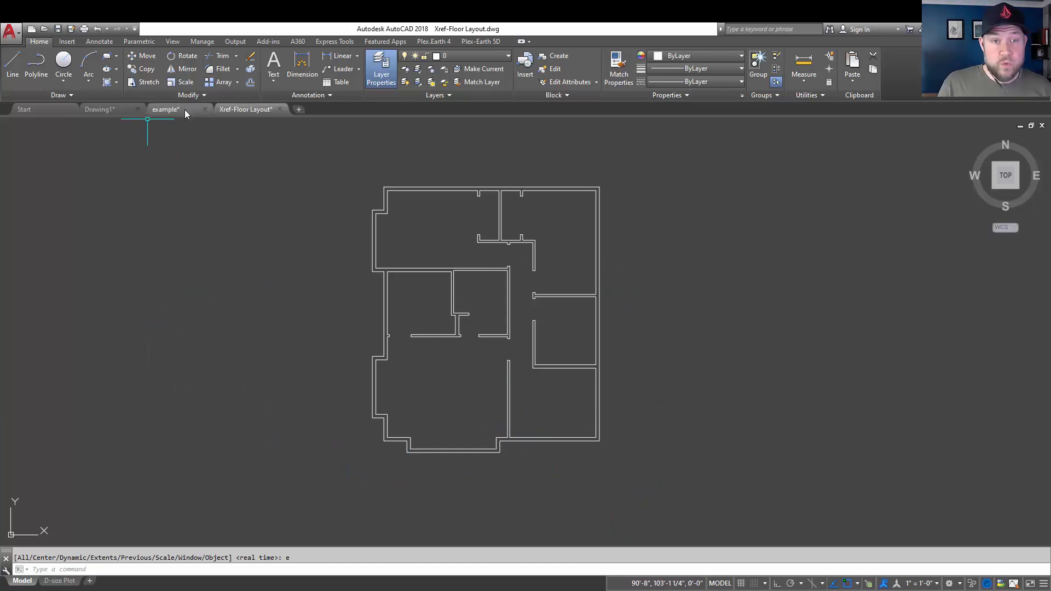
Return to the original example drawing tab.
click(164, 110)
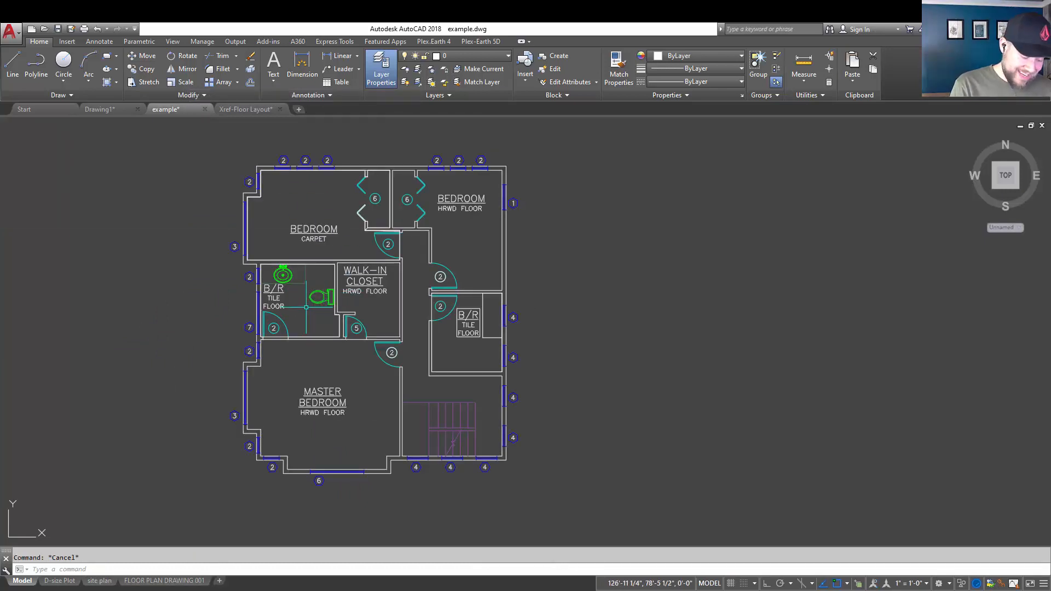
Start WBLOCK, select the bathroom toilet and begin picking its insertion base point.
text(wblock)
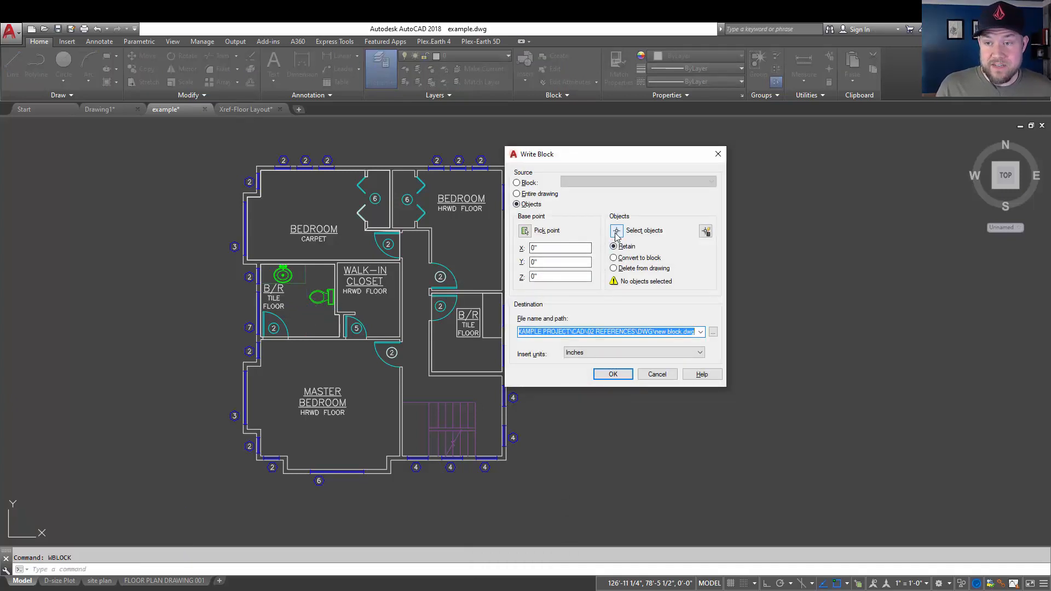
click(615, 229)
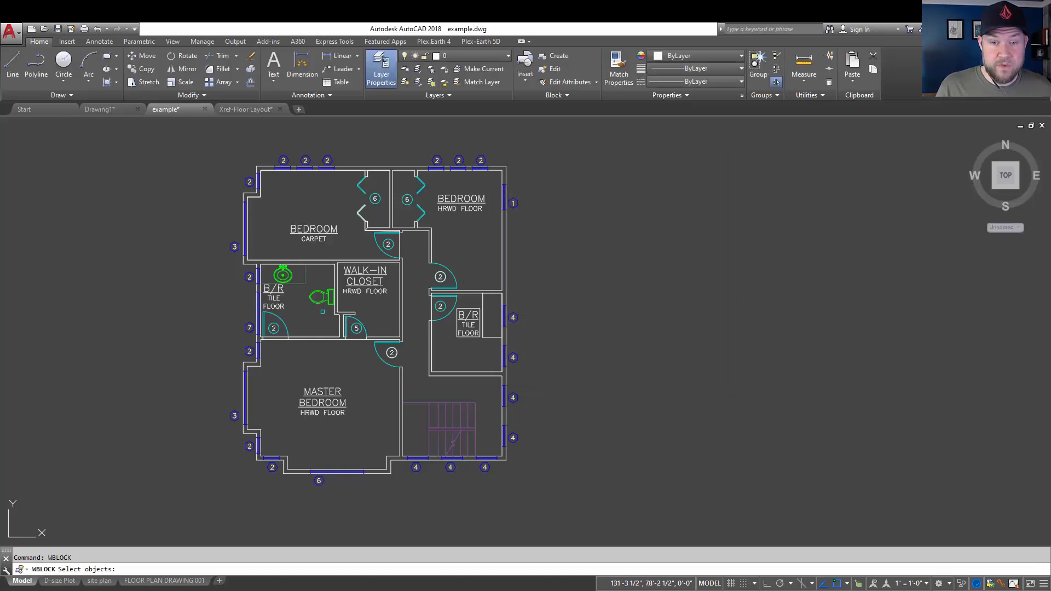
click(322, 297)
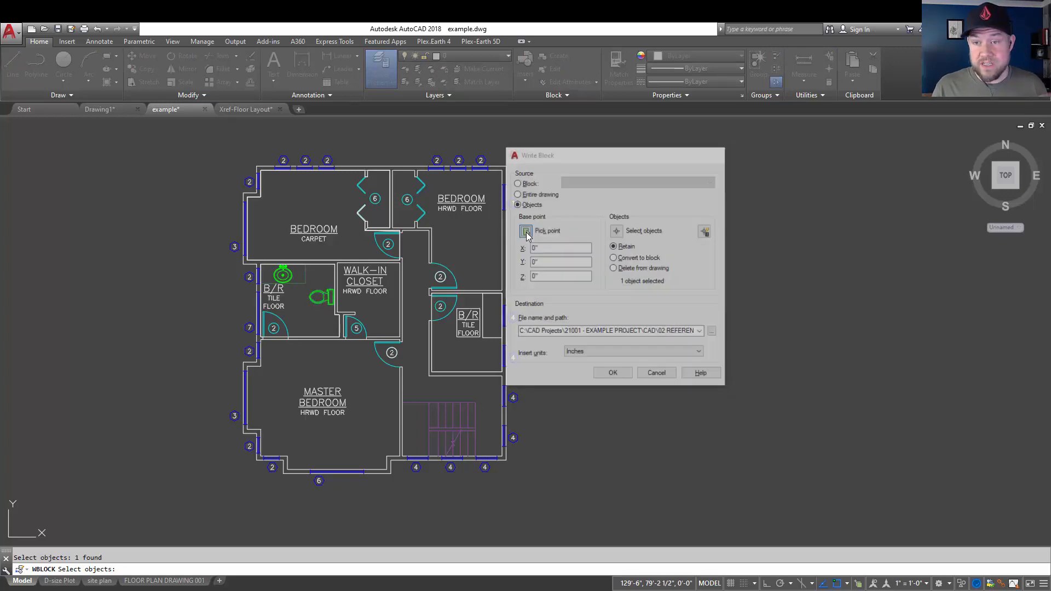
click(525, 230)
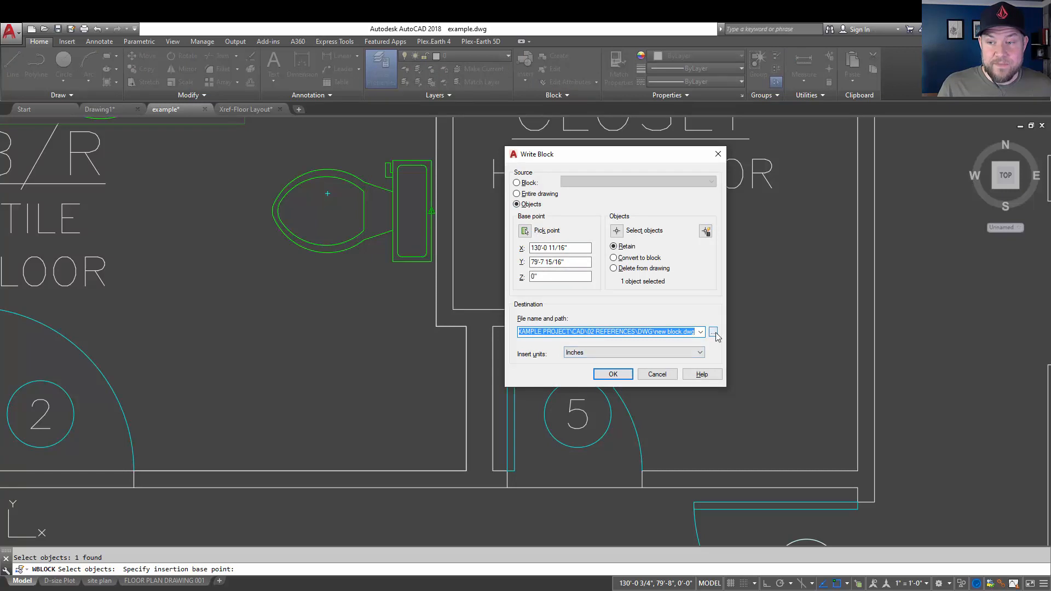
Export the toilet as Toilet Block.dwg in the DWG folder, answering the Map data prompt.
click(713, 331)
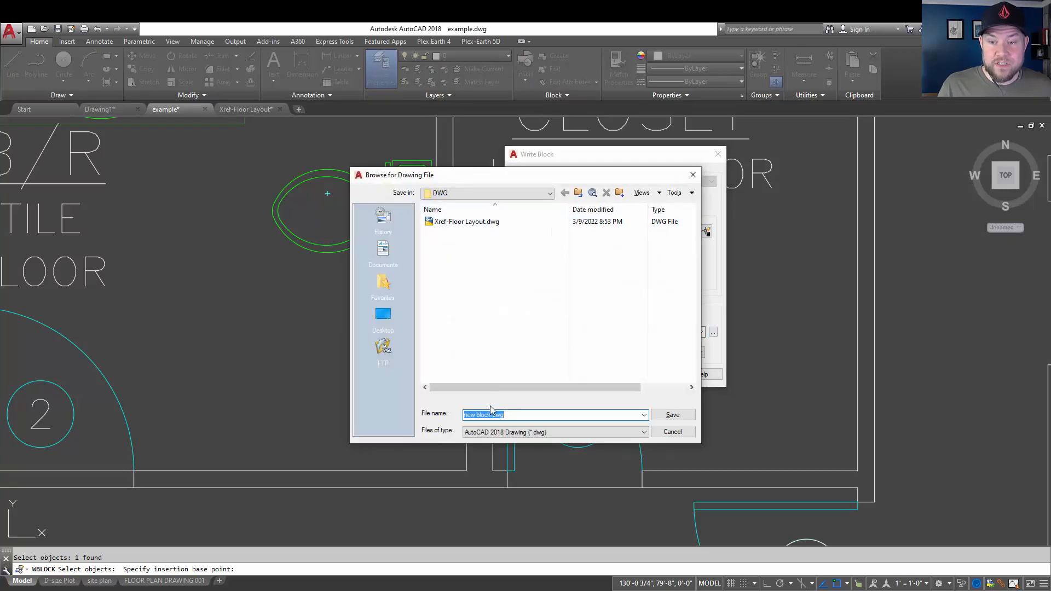
text(Toilet Blo)
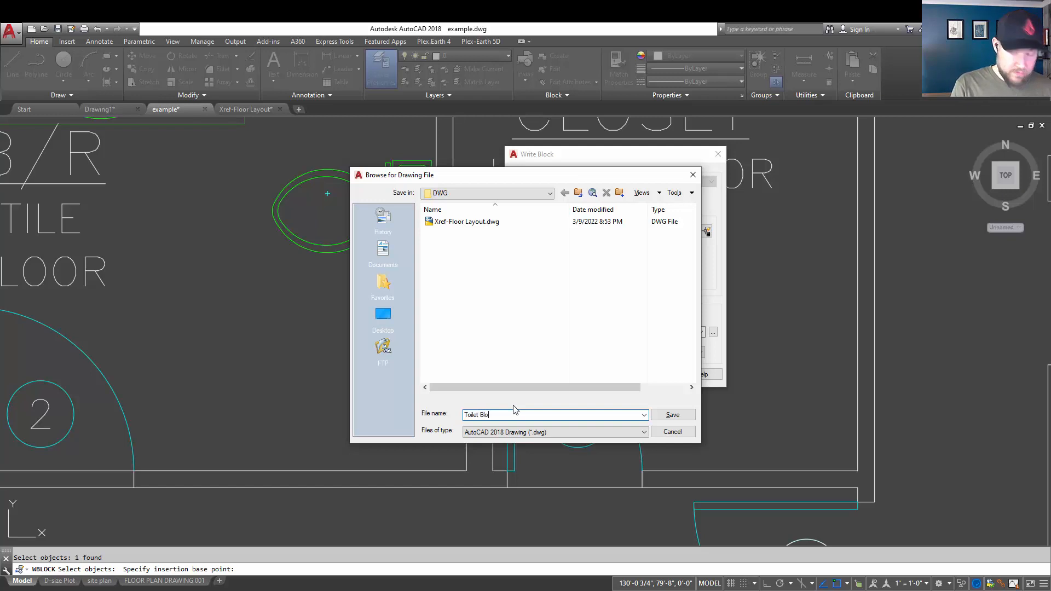
click(672, 415)
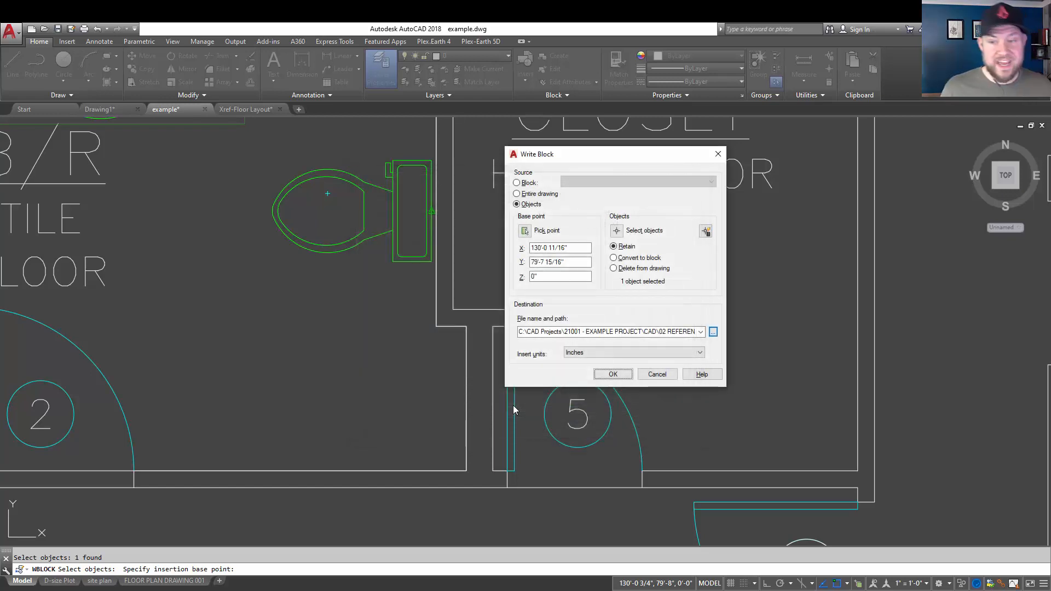
click(611, 373)
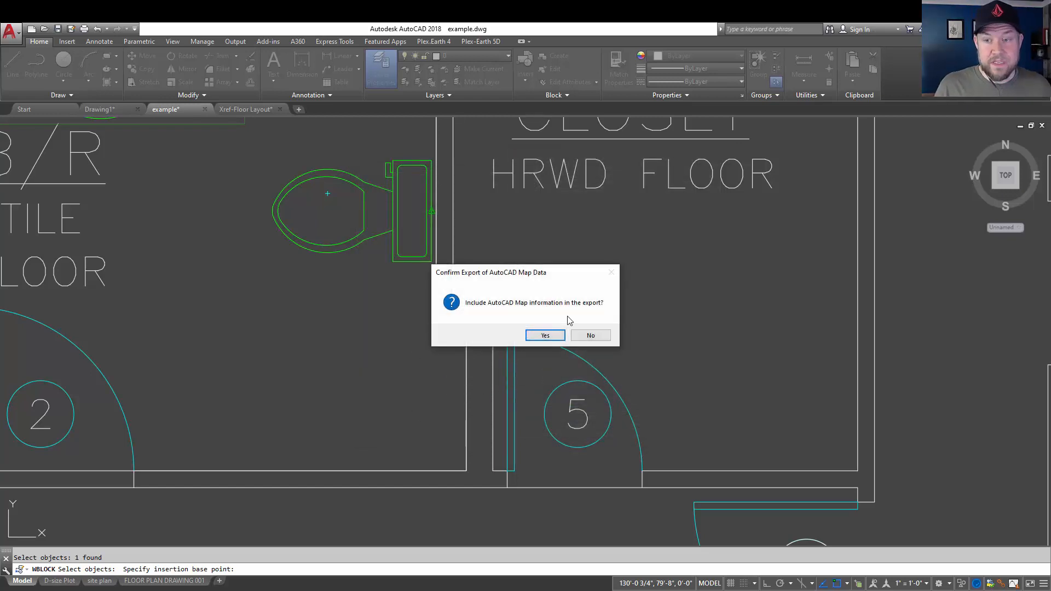
click(544, 335)
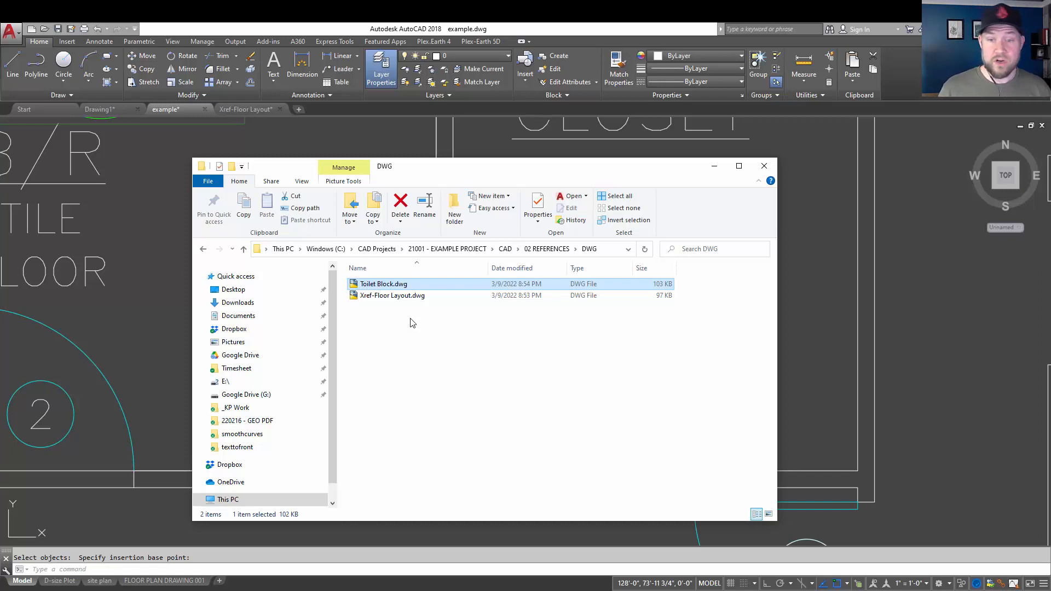
mouse_move(415, 333)
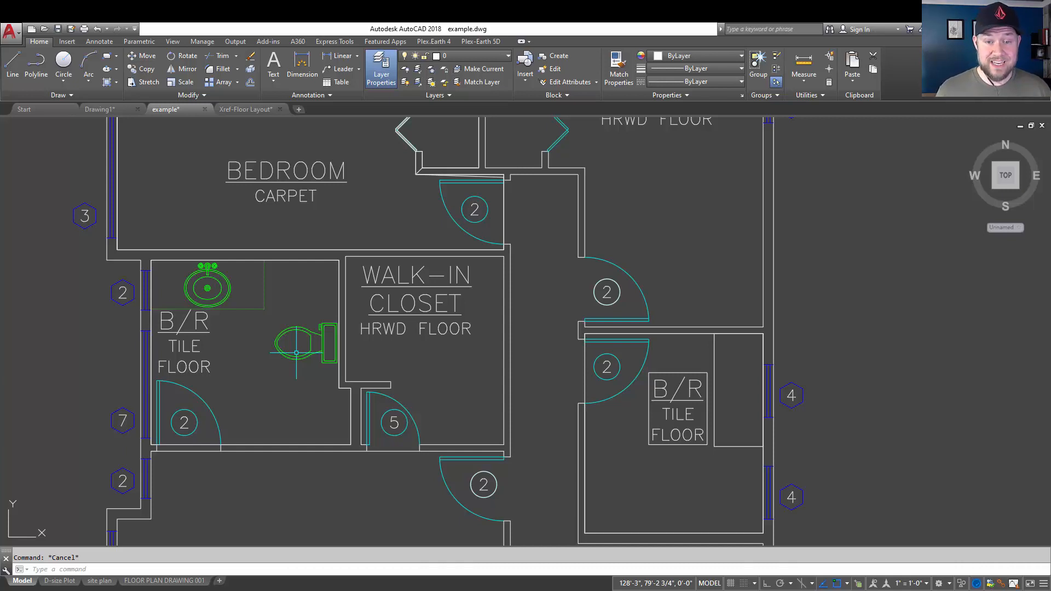
Finish placing the floor-plan copies to the right, leaving four copies side by side.
scroll(down, 3)
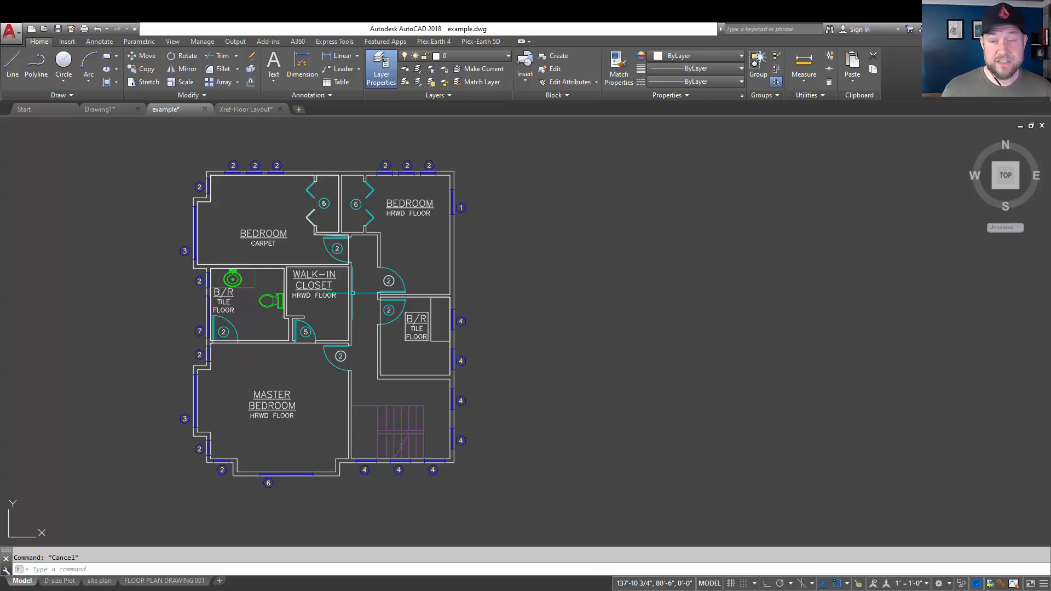
scroll(down, 3)
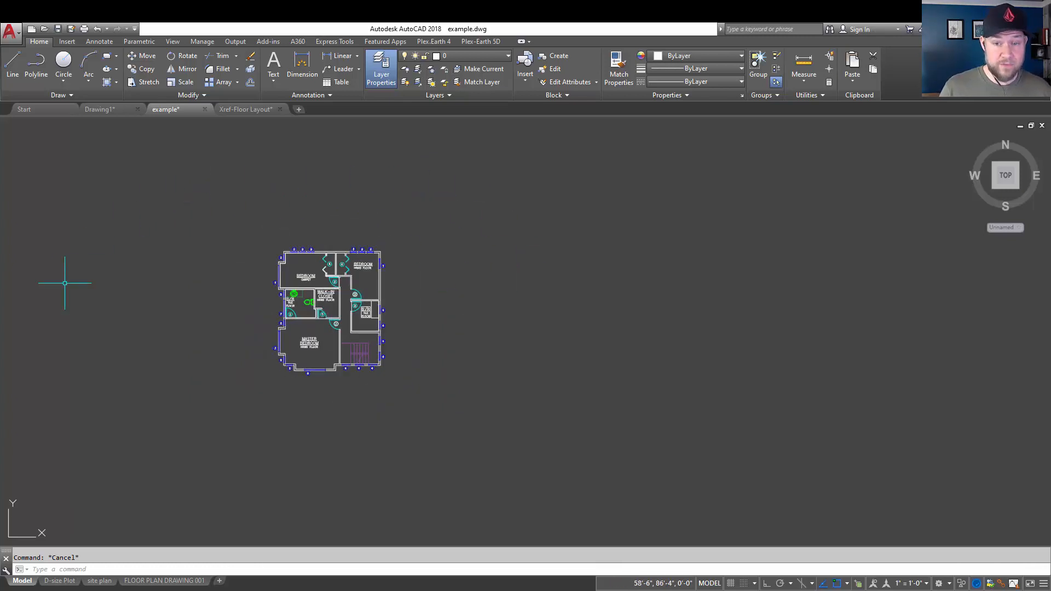
mouse_move(140, 275)
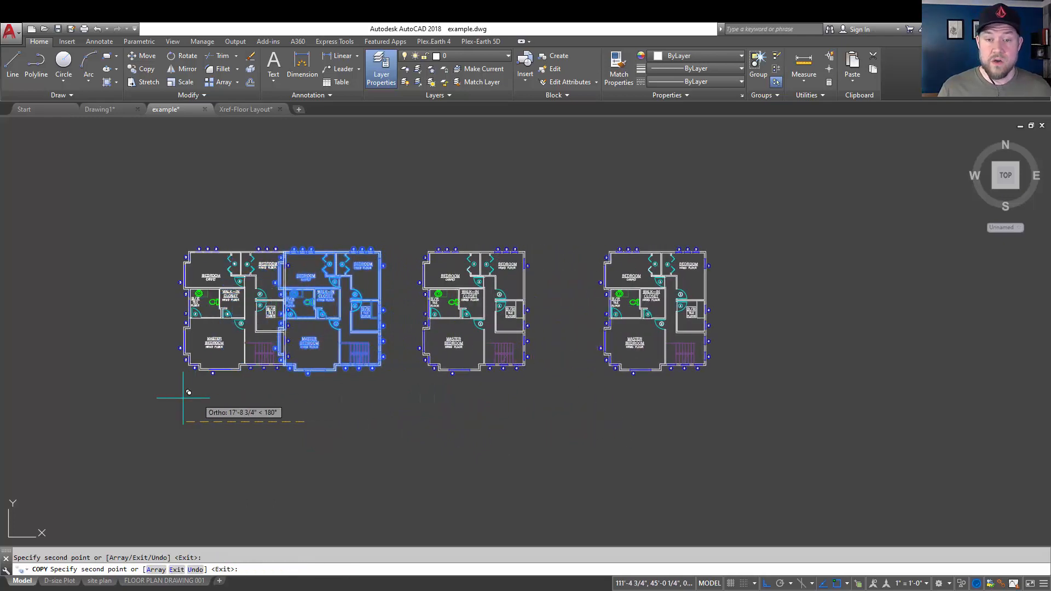
key(Escape)
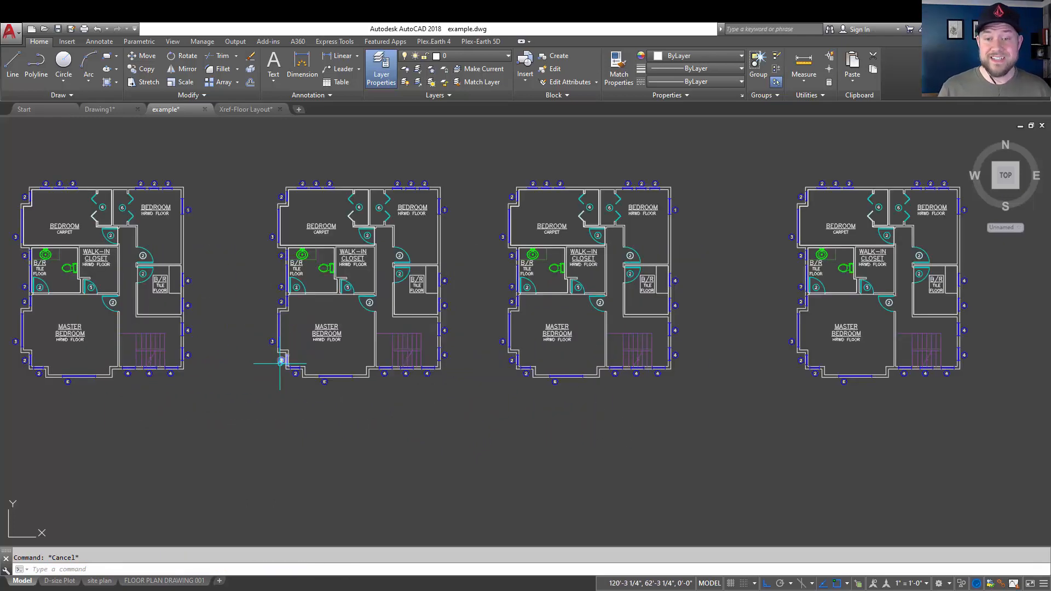
mouse_move(280, 361)
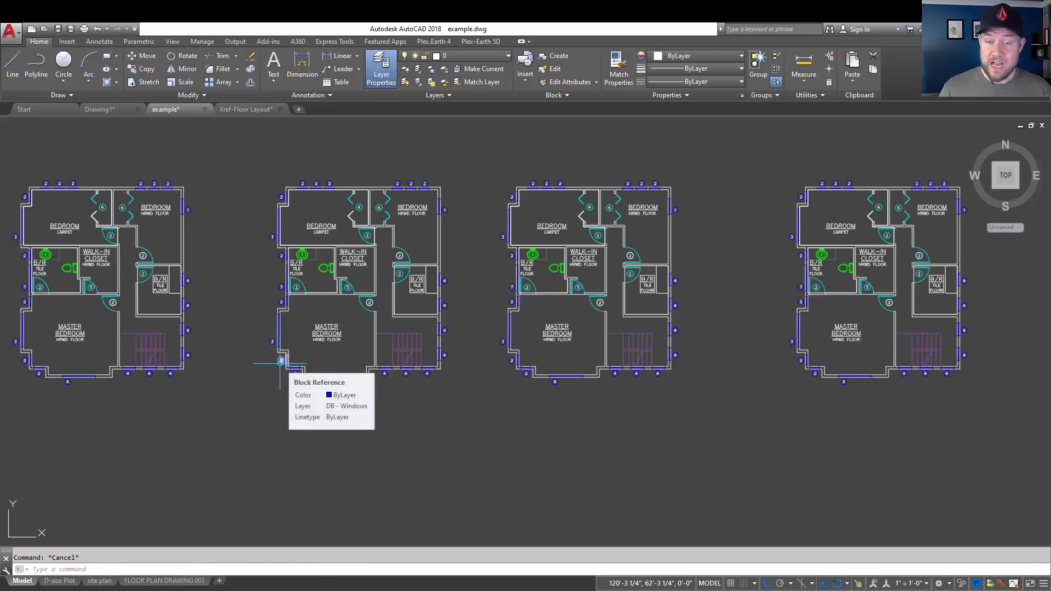
text(wb1)
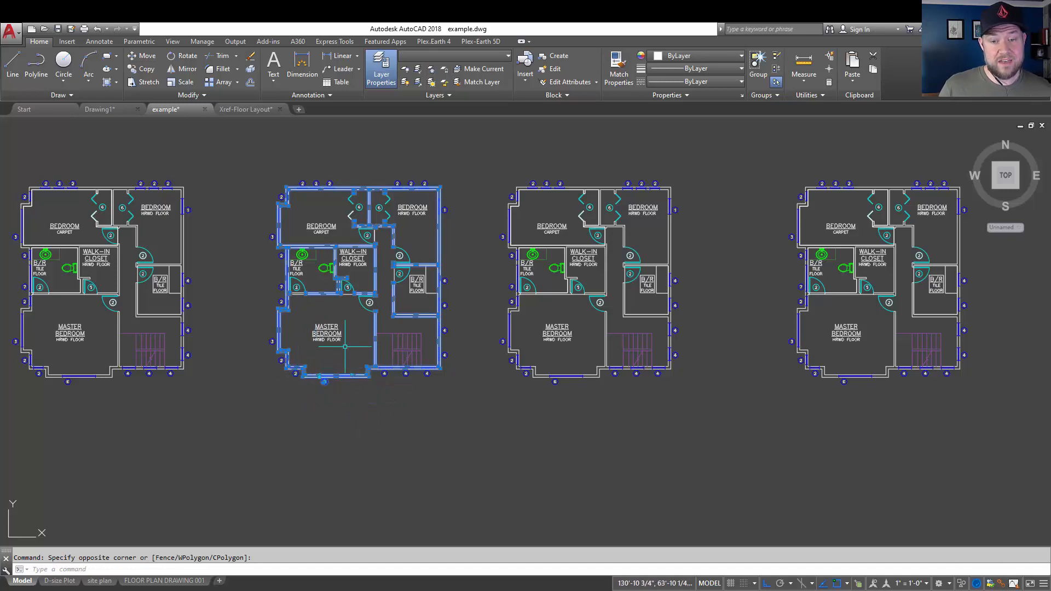
Window-select the second plan copy's linework without room text and start WBLOCK.
key(Escape)
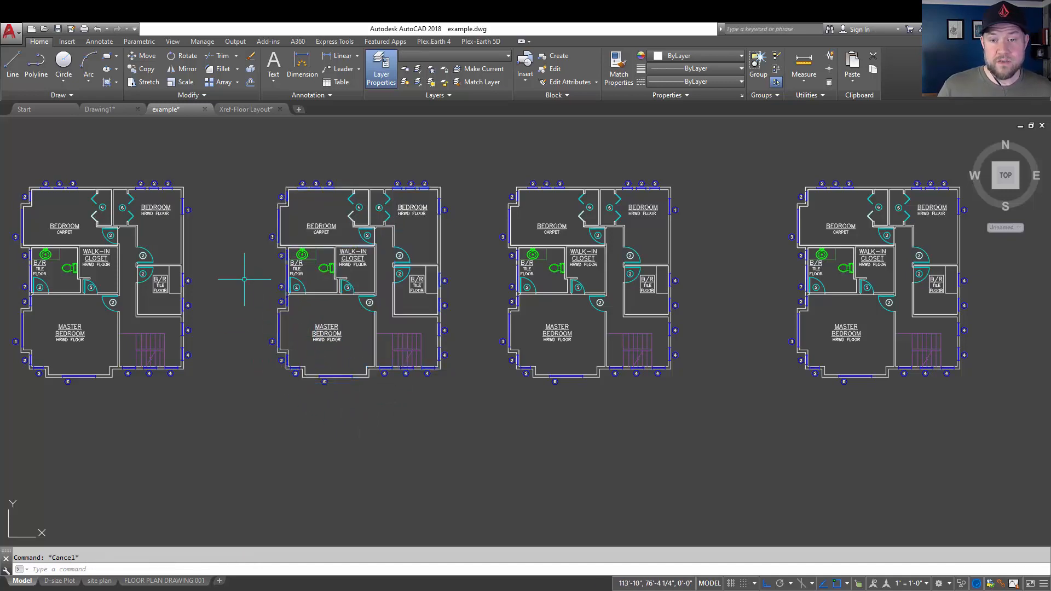
click(244, 279)
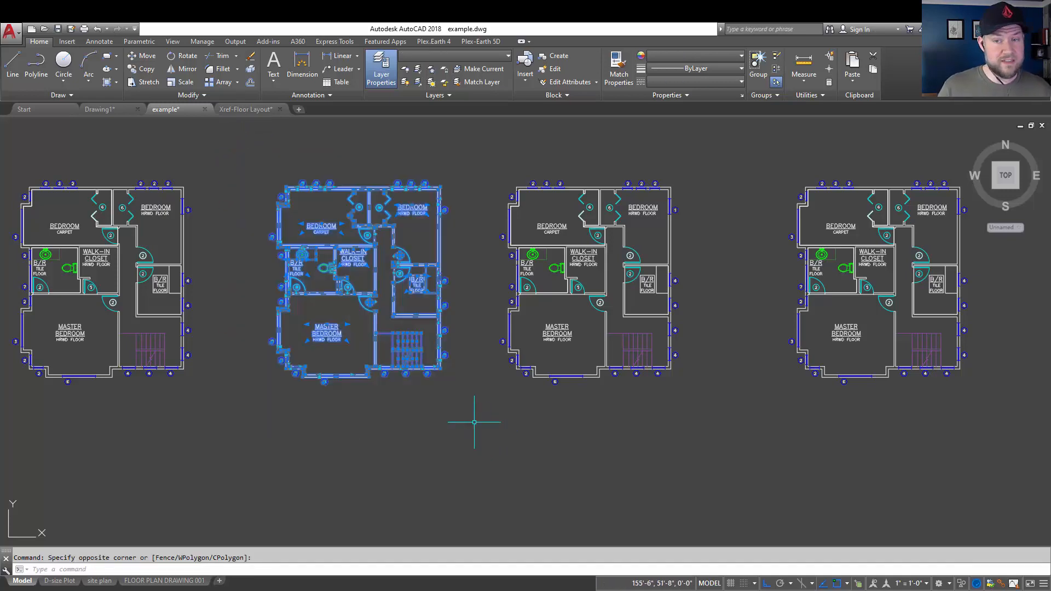
mouse_move(343, 347)
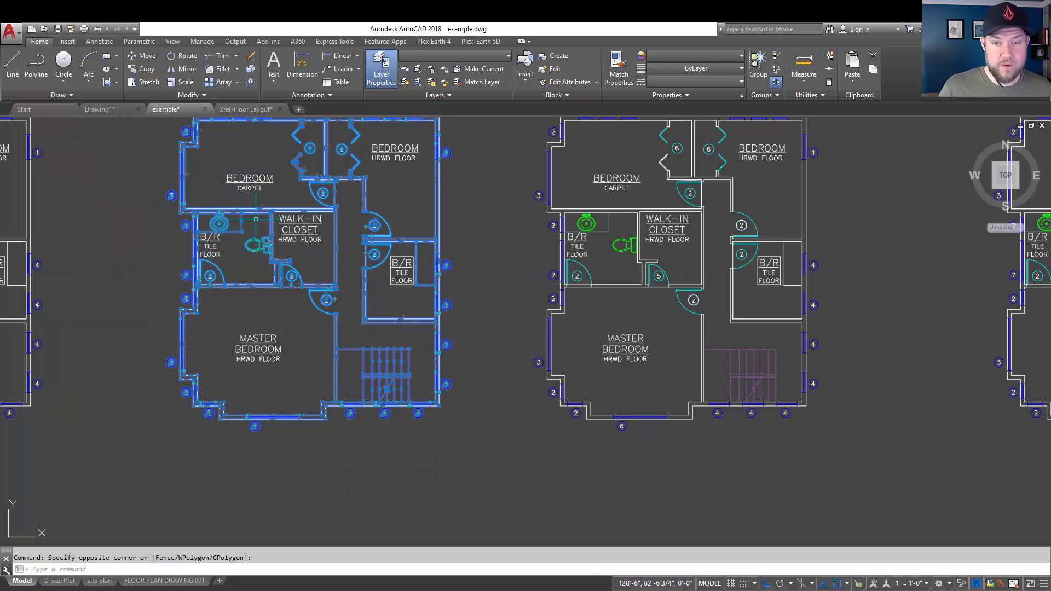
scroll(down, 3)
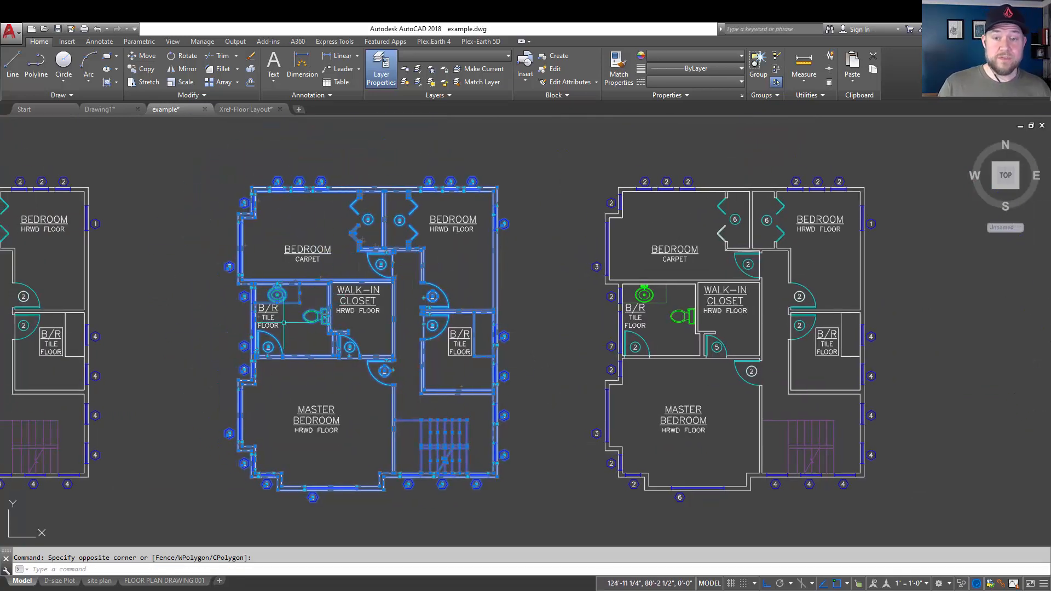
mouse_move(284, 325)
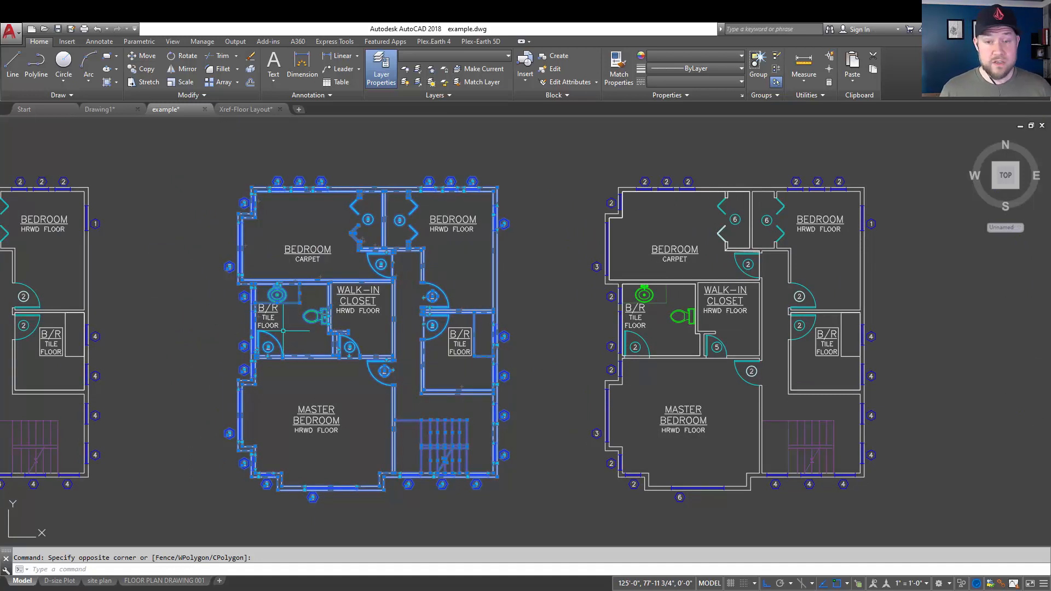
text(wbloc)
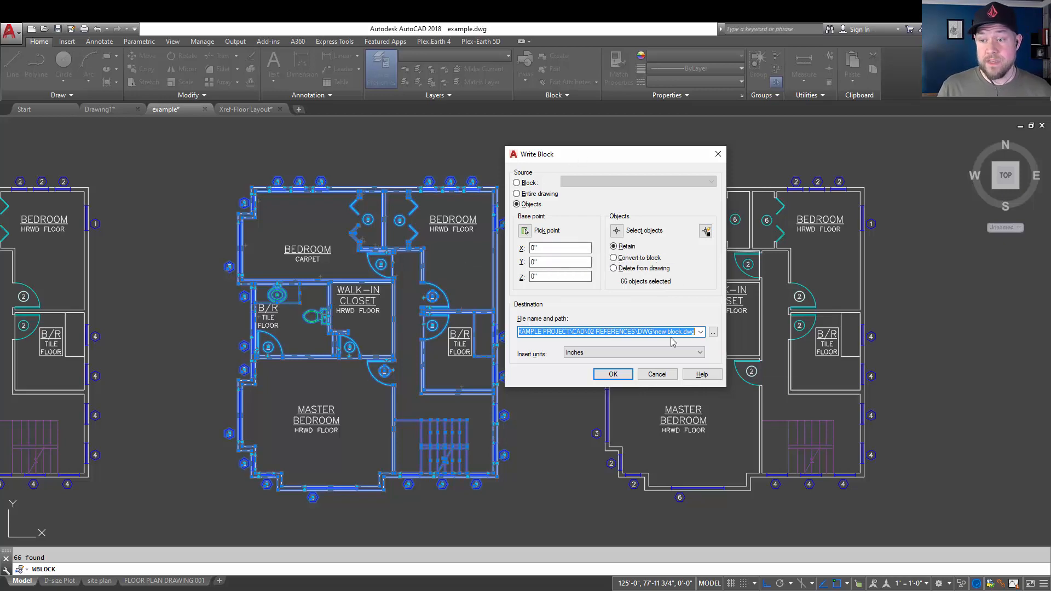
Export the 66 objects via WBLOCK as 'To Send - CAD FLoor Plan.dwg', answering the Map data prompt.
click(712, 331)
text(To Send - CAD Floo)
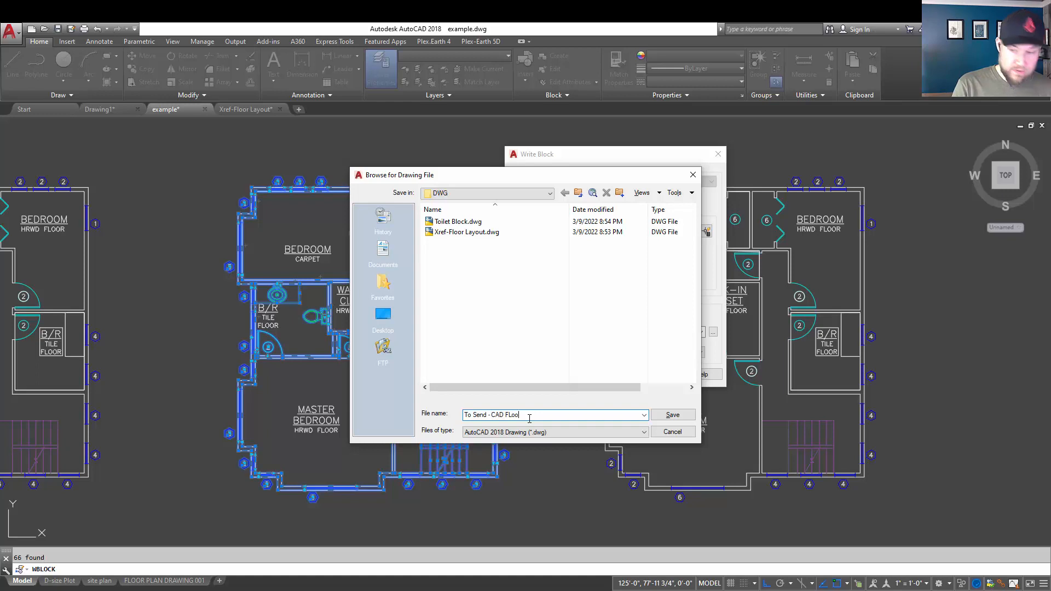
text(Plan)
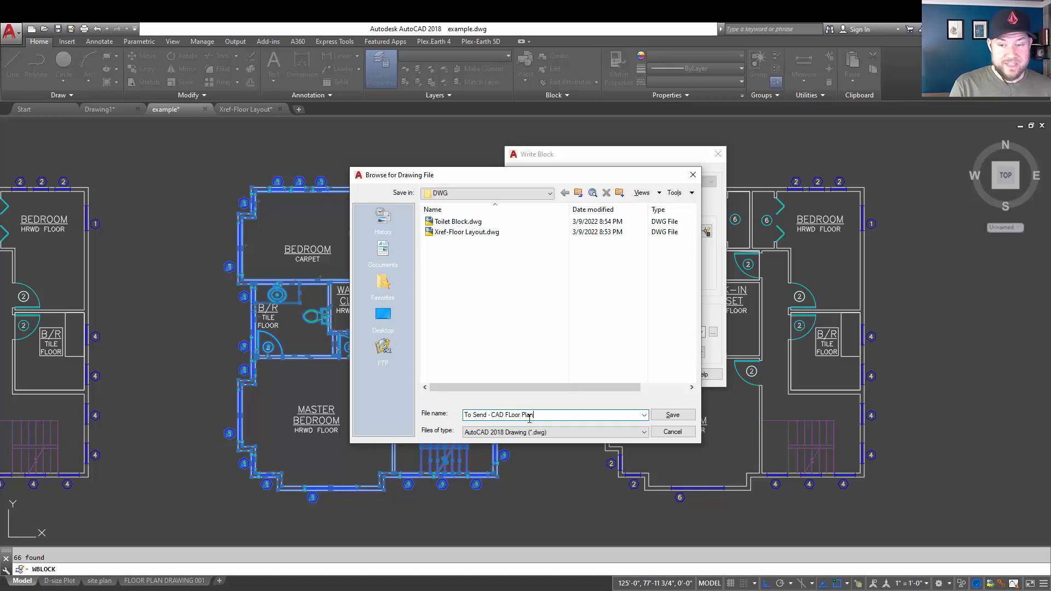
click(672, 415)
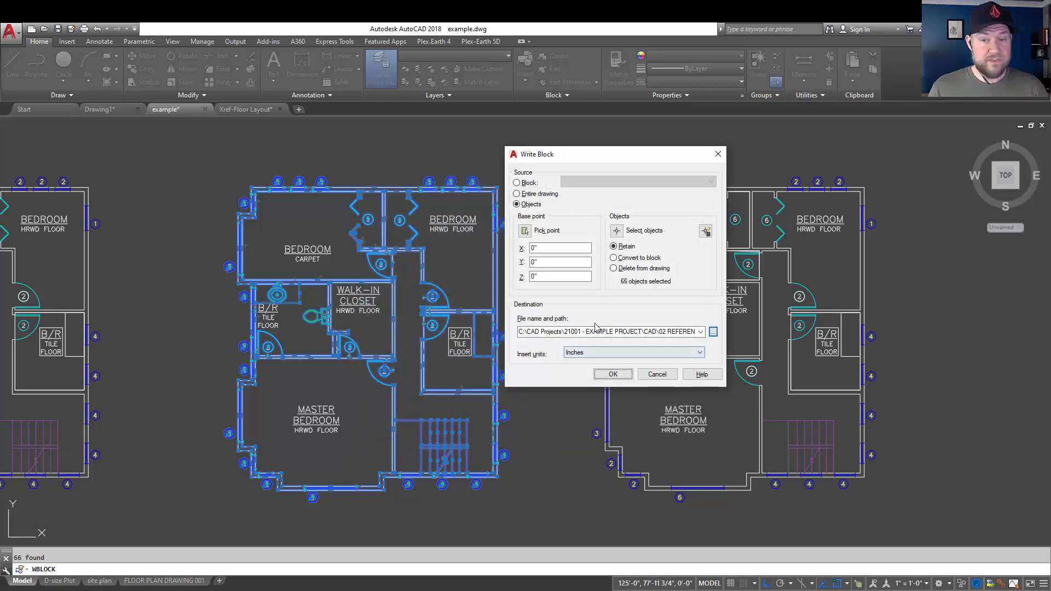
click(559, 276)
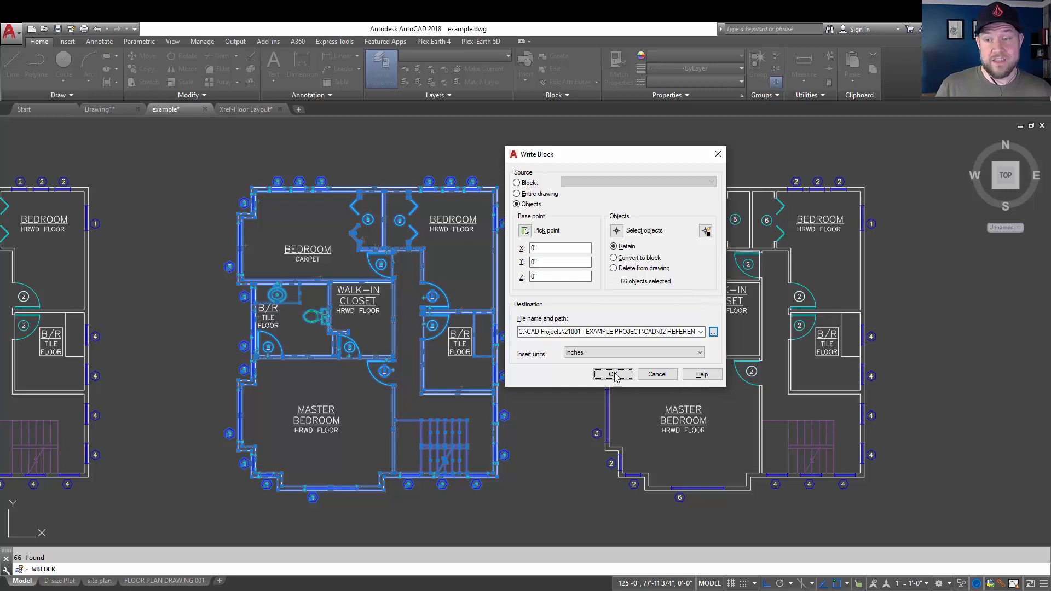
click(612, 374)
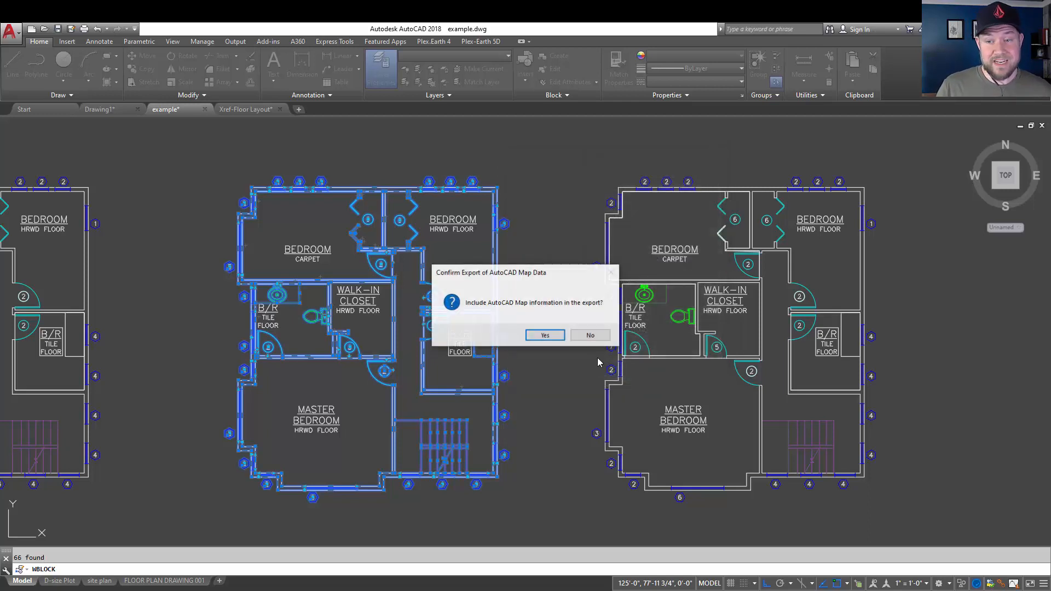
click(543, 335)
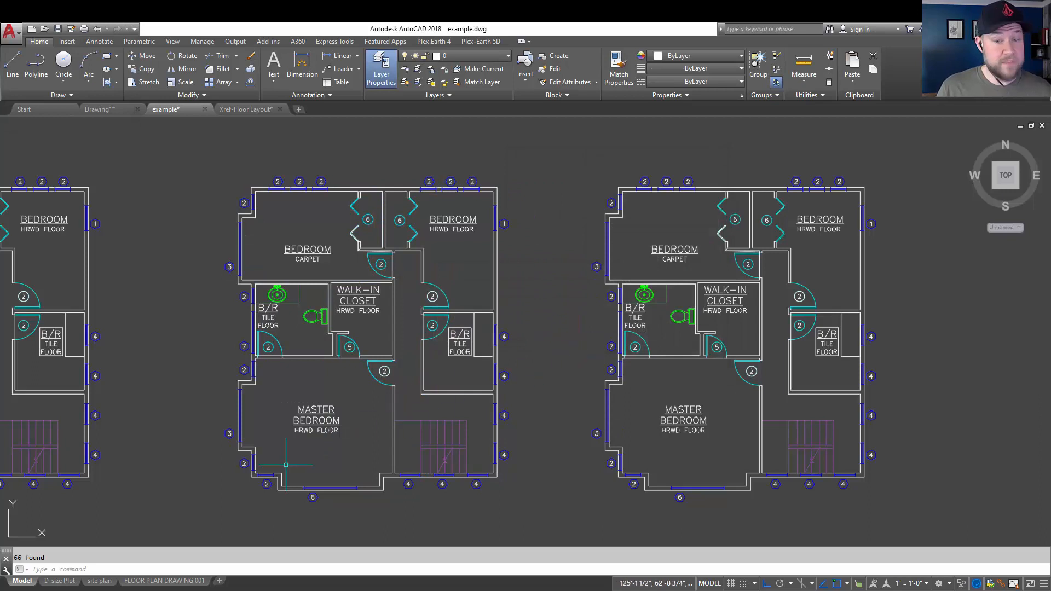
mouse_move(204, 540)
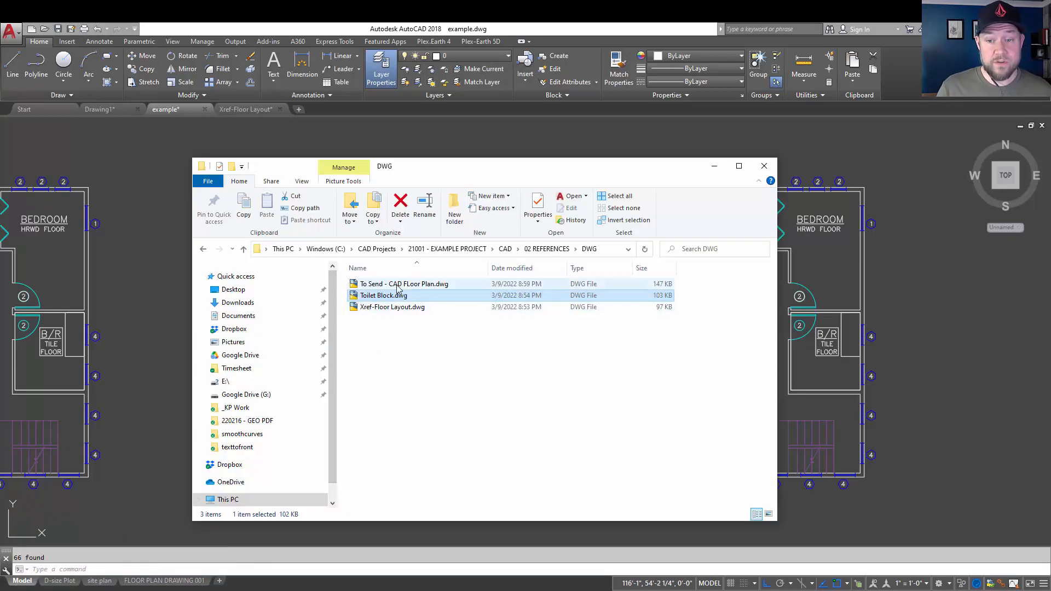
Open the newly exported floor plan drawing from File Explorer.
click(404, 284)
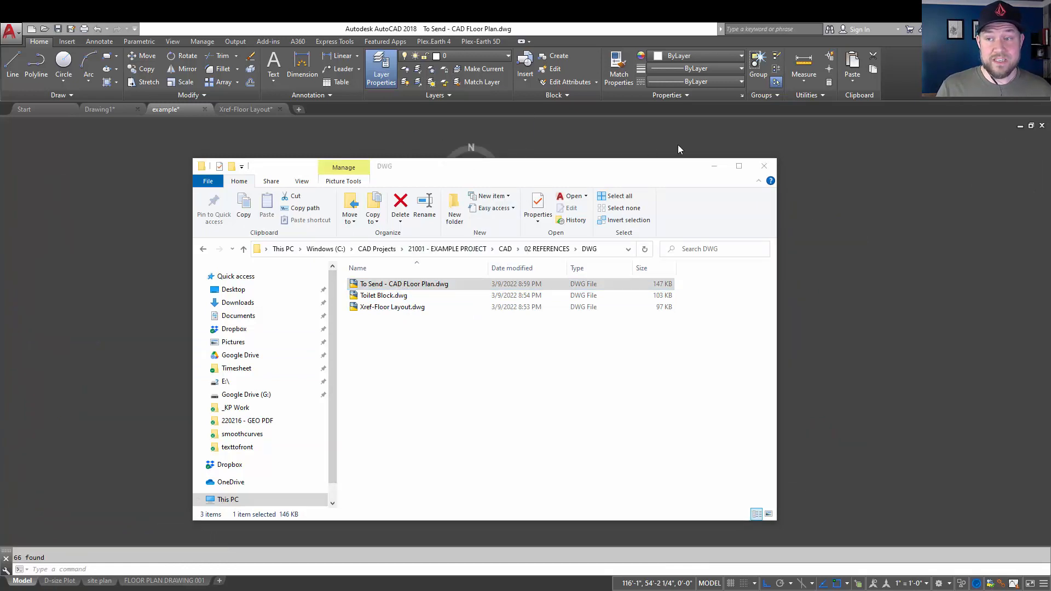
double_click(404, 283)
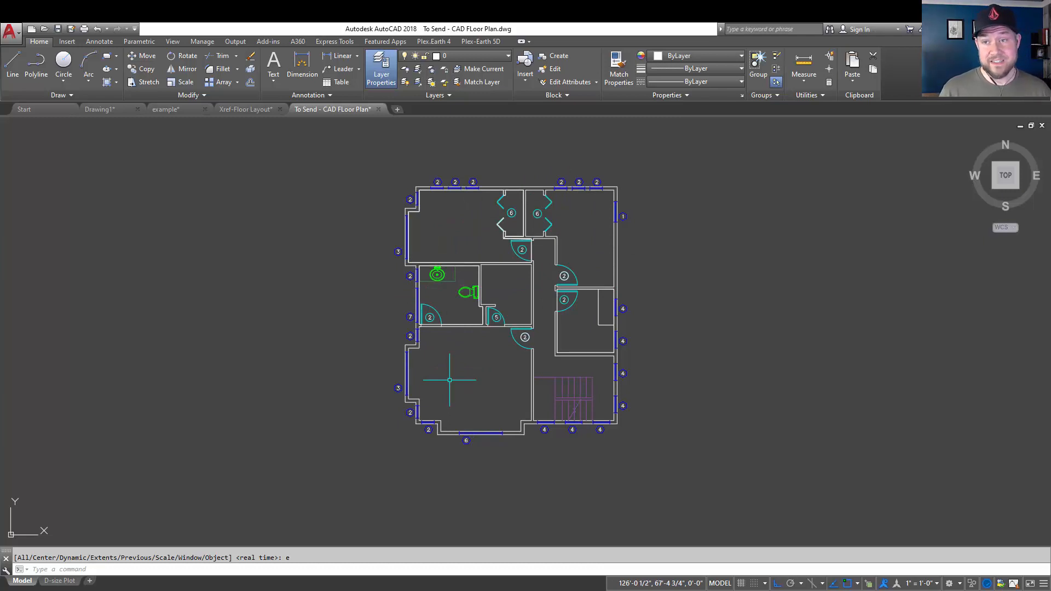
mouse_move(345, 289)
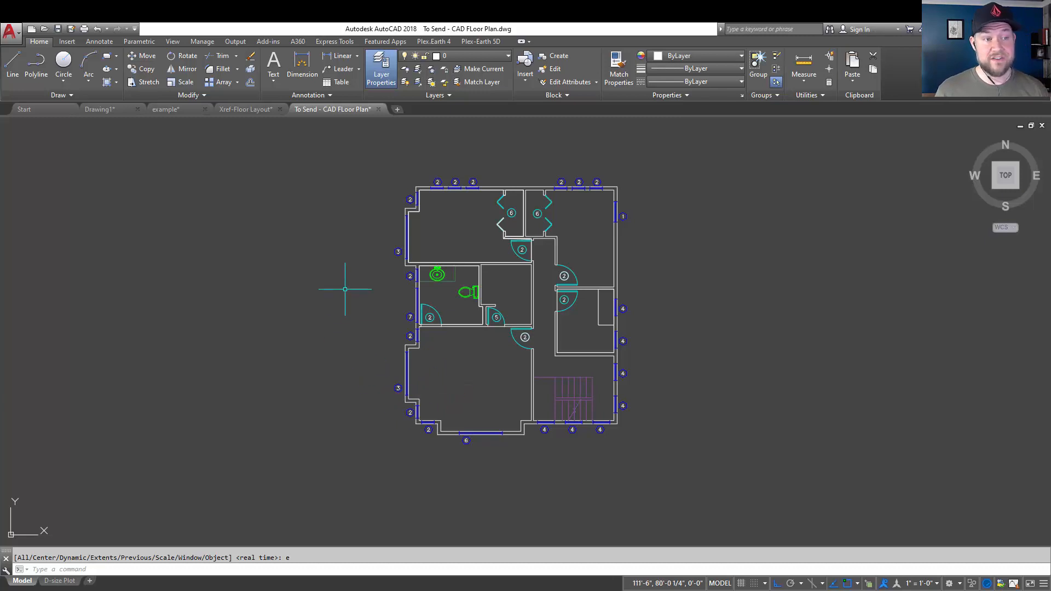